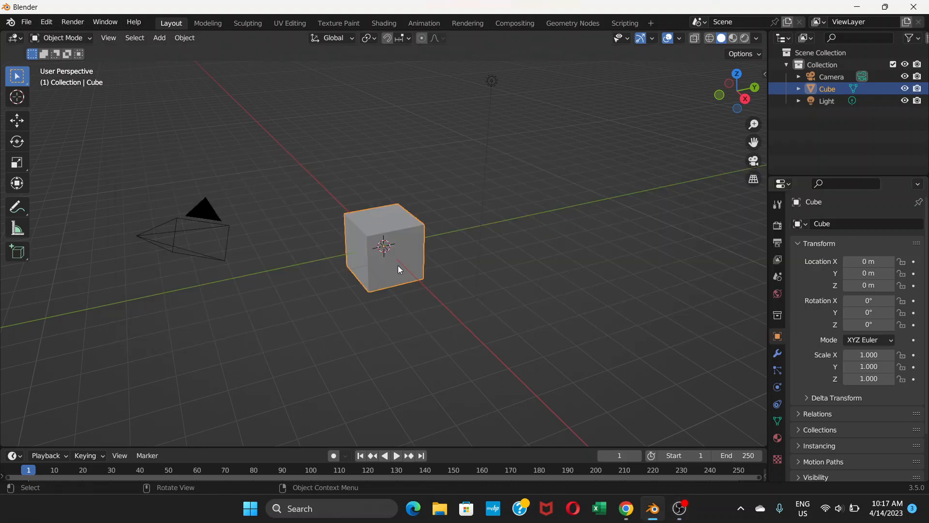
{"action": "mouse_move", "coordinate": [308, 196]}
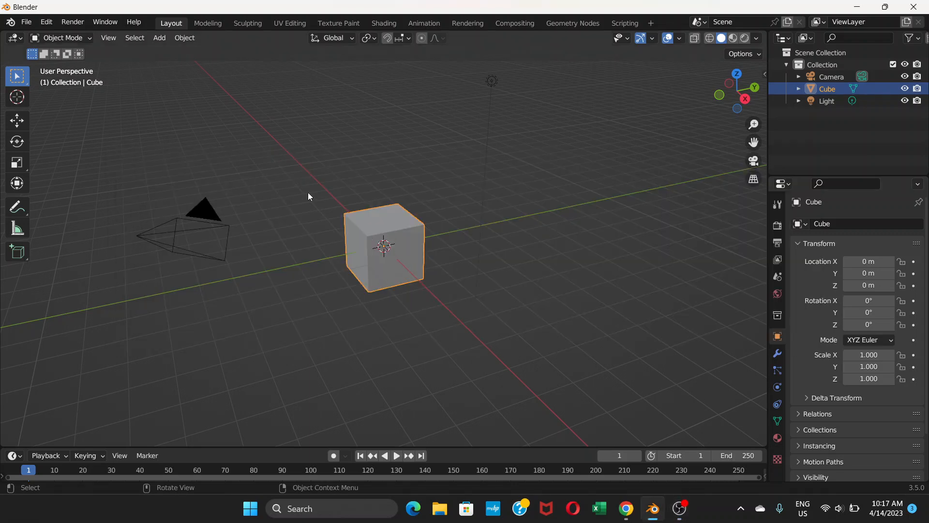
{"action": "mouse_move", "coordinate": [406, 249]}
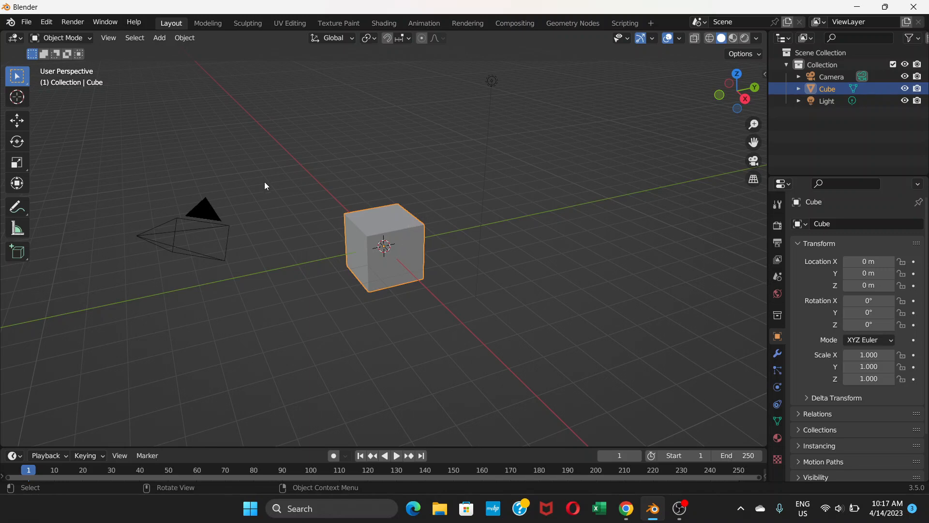
{"action": "mouse_move", "coordinate": [325, 203]}
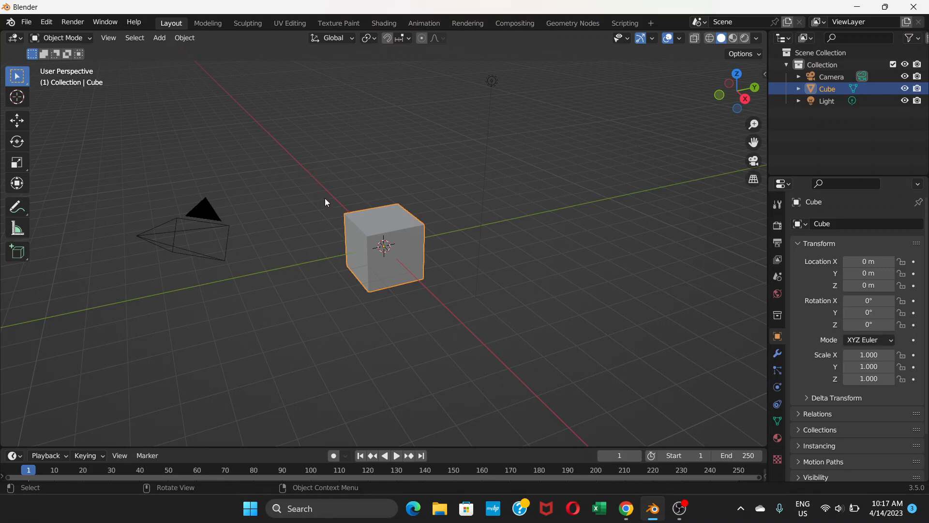
{"action": "mouse_move", "coordinate": [284, 109]}
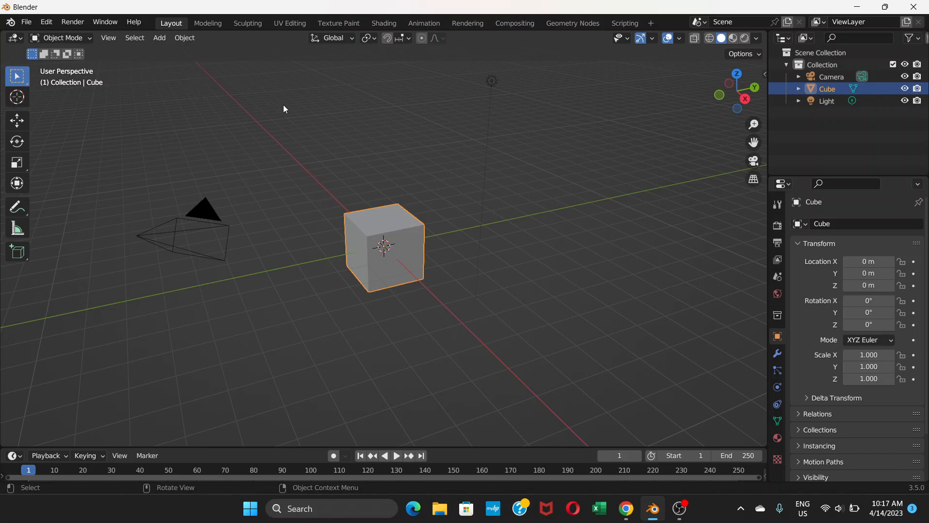
{"action": "mouse_move", "coordinate": [384, 238]}
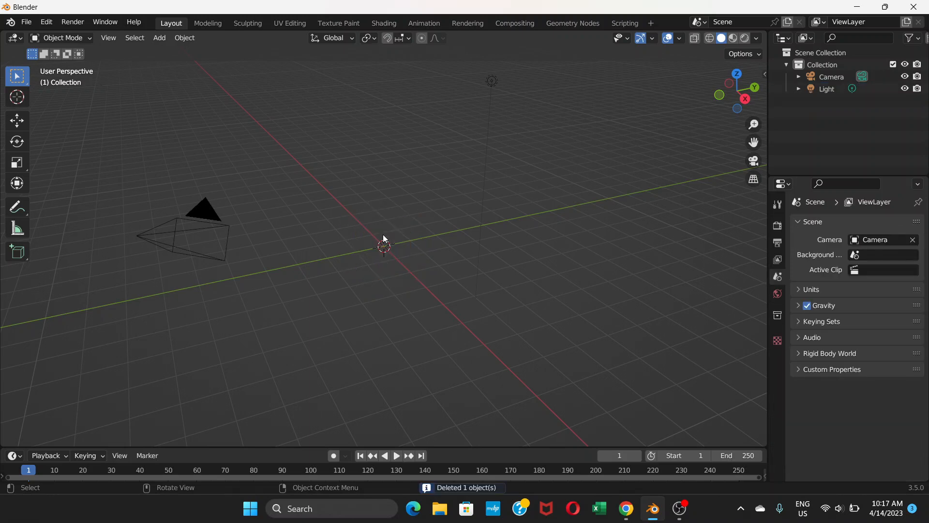
Add a plane mesh at the scene origin and enter Edit Mode
{"action": "left_click", "coordinate": [159, 37]}
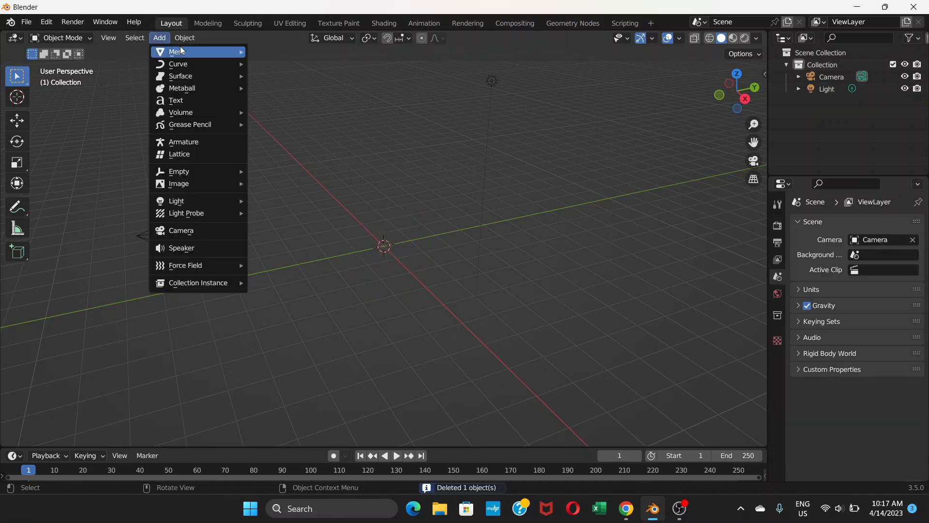
{"action": "left_click", "coordinate": [178, 51]}
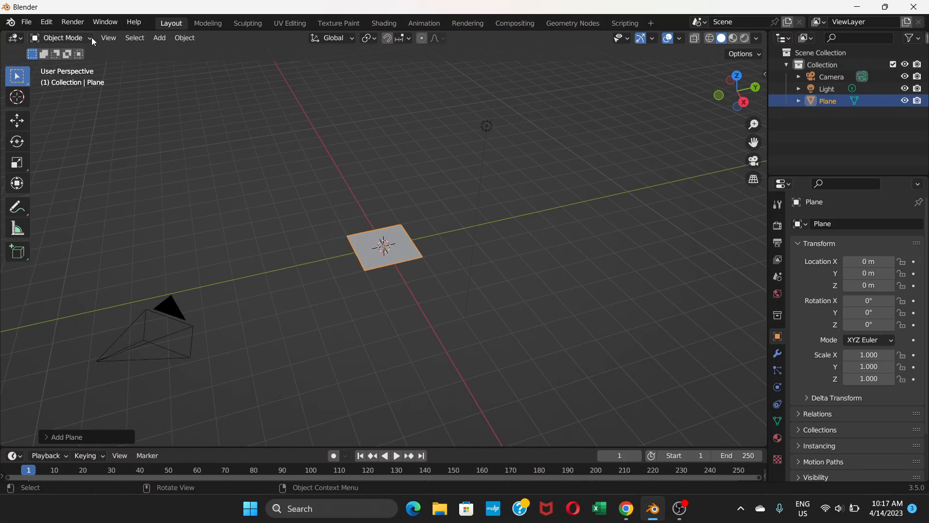
{"action": "key", "text": "Tab"}
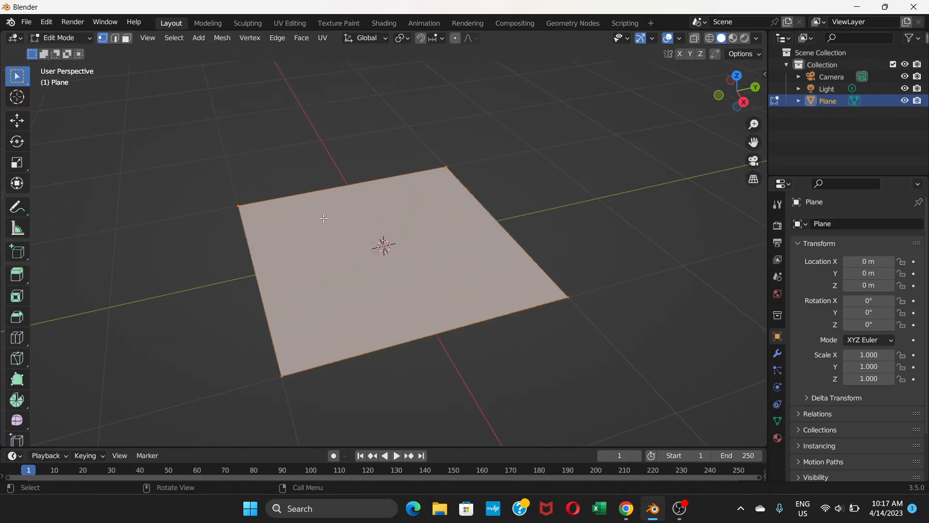
Subdivide the plane with 3 cuts into a four-by-four face grid
{"action": "right_click", "coordinate": [324, 217]}
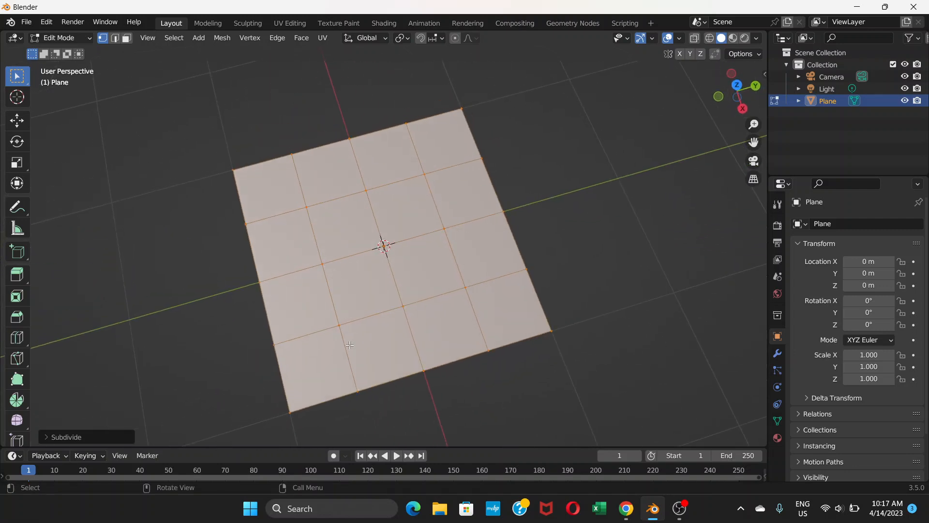
{"action": "mouse_move", "coordinate": [356, 251]}
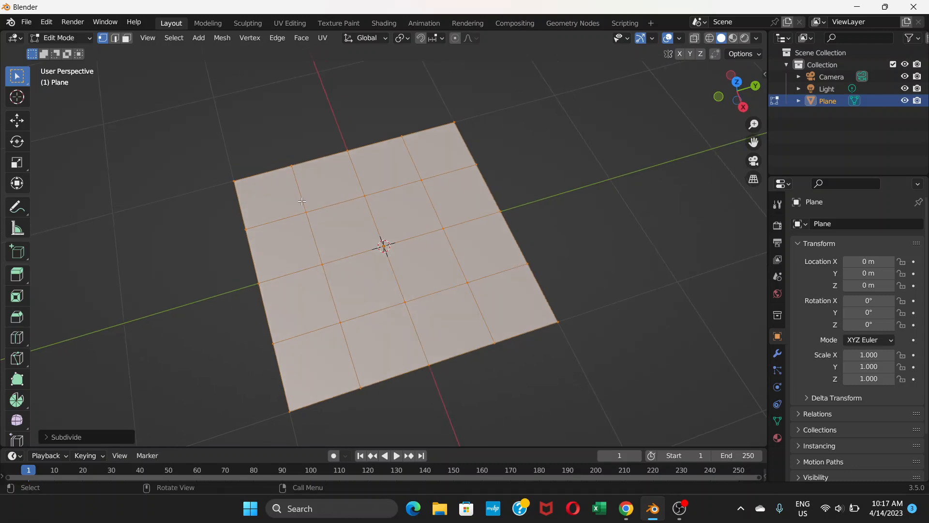
{"action": "mouse_move", "coordinate": [384, 245]}
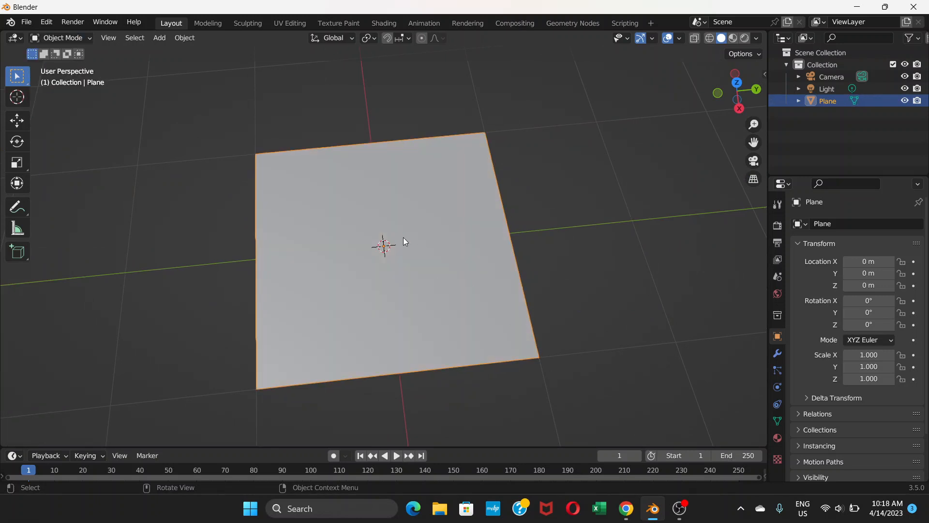
Move the plane about 1.12 m along Y and switch back to Edit Mode
{"action": "key", "text": "g"}
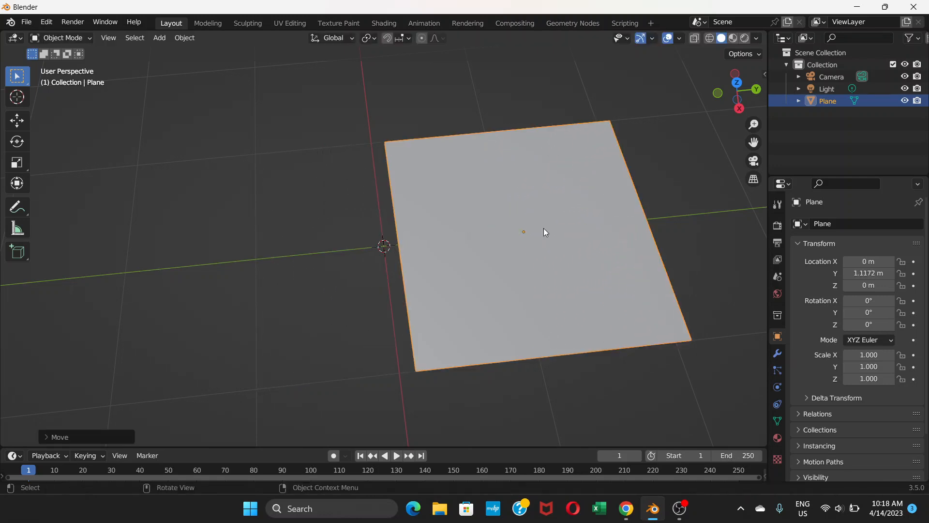
{"action": "left_click", "coordinate": [62, 37]}
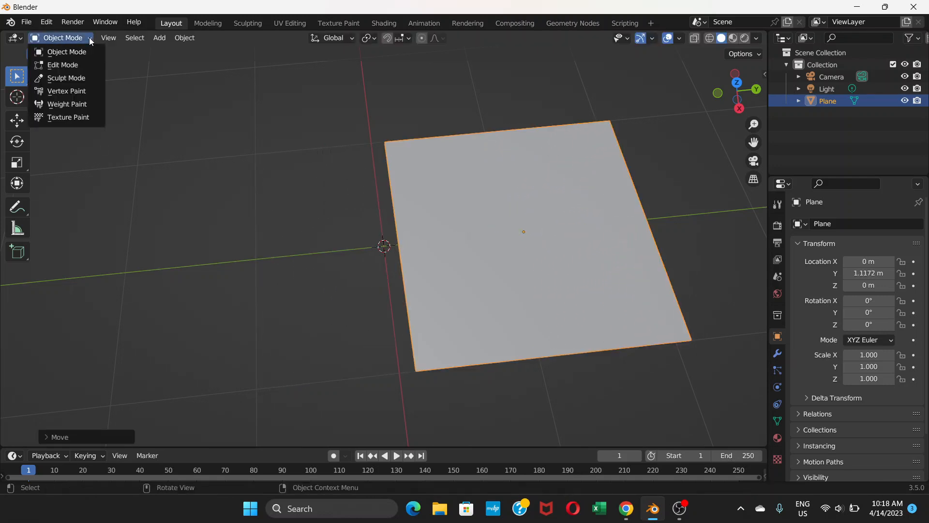
{"action": "left_click", "coordinate": [62, 64]}
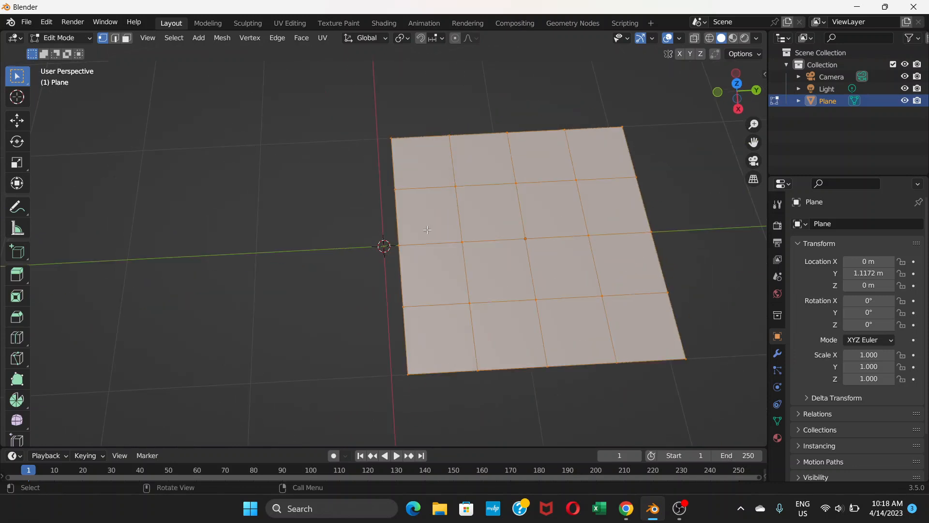
{"action": "mouse_move", "coordinate": [101, 38]}
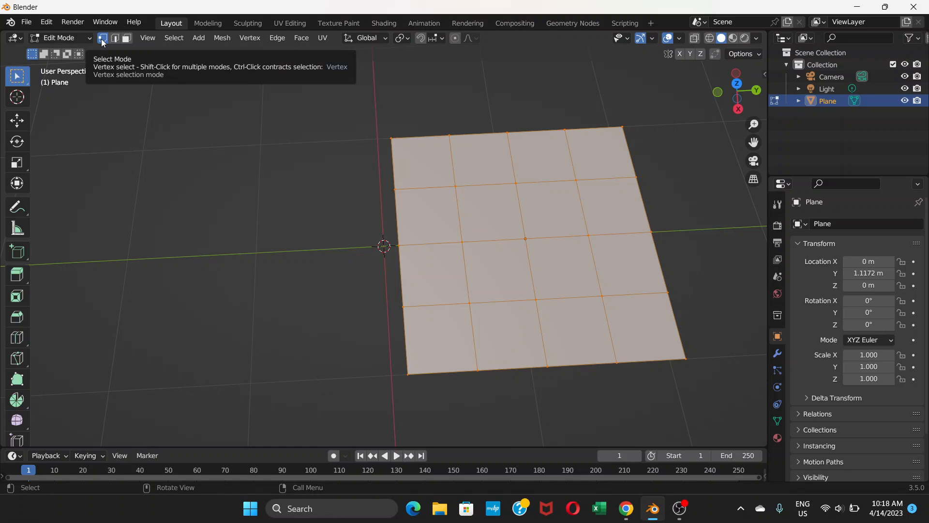
{"action": "mouse_move", "coordinate": [543, 208]}
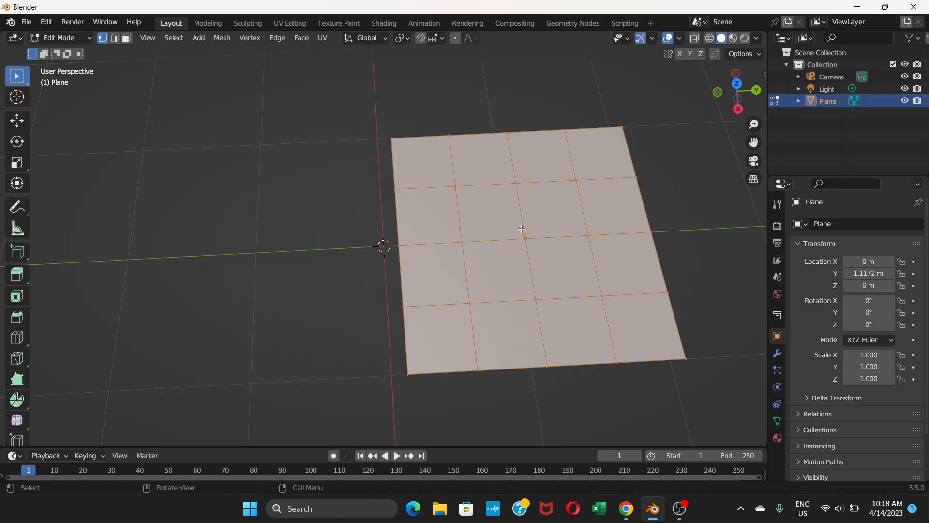
{"action": "mouse_move", "coordinate": [530, 227]}
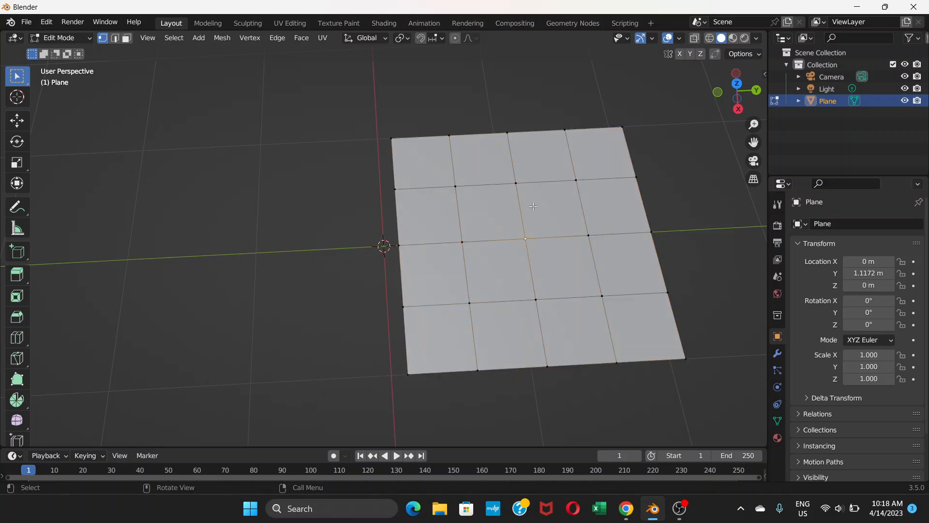
{"action": "mouse_move", "coordinate": [673, 126]}
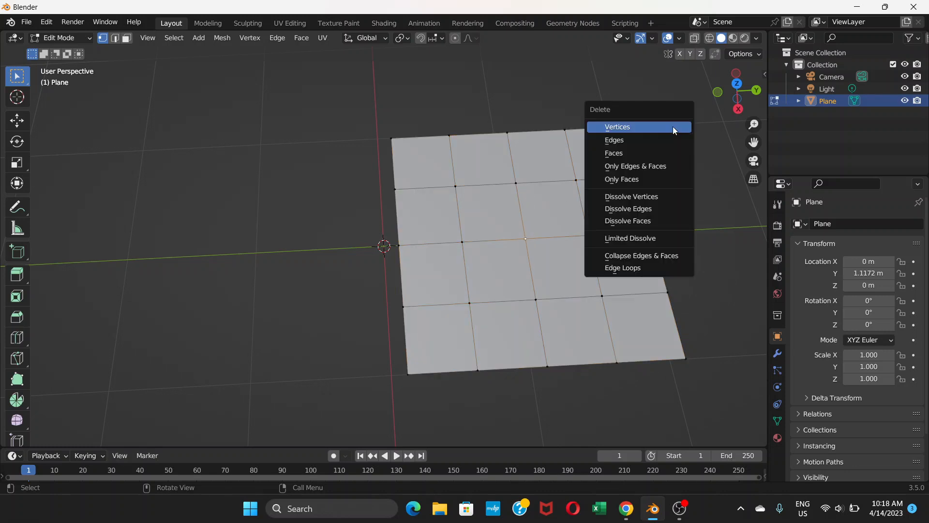
Delete the selected centre vertices, leaving a twelve-face square ring
{"action": "left_click", "coordinate": [613, 153]}
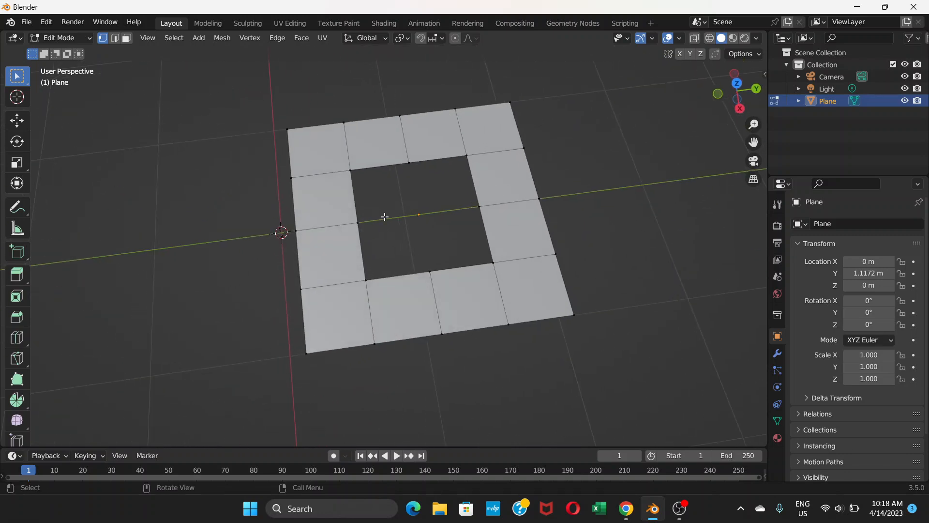
{"action": "mouse_move", "coordinate": [420, 205]}
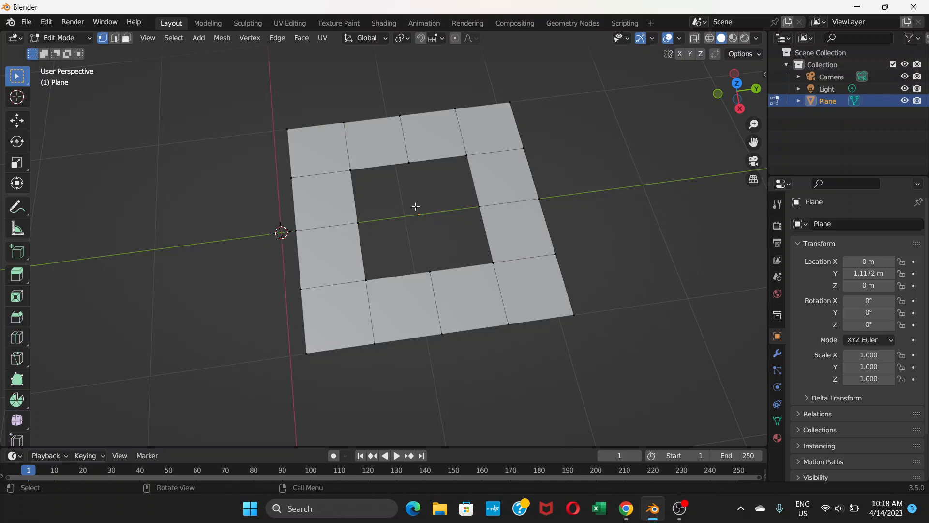
{"action": "mouse_move", "coordinate": [423, 190]}
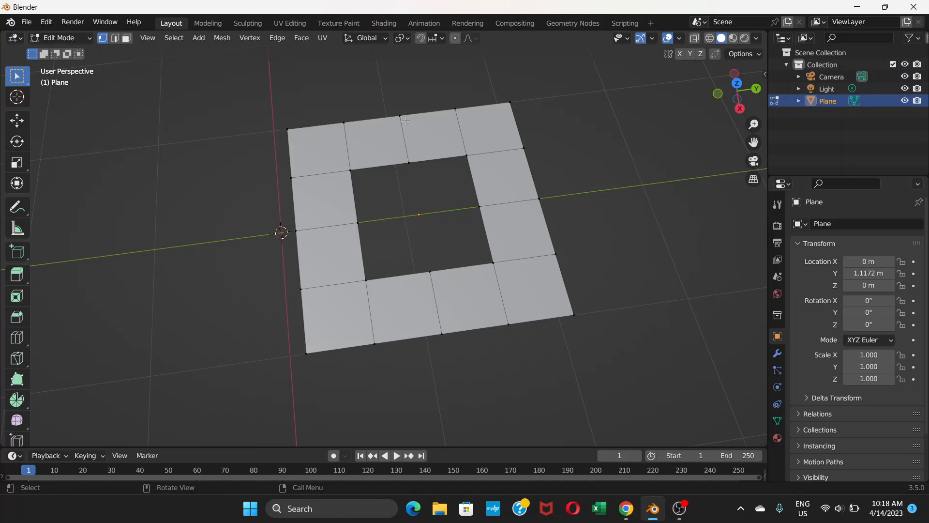
{"action": "mouse_move", "coordinate": [403, 210]}
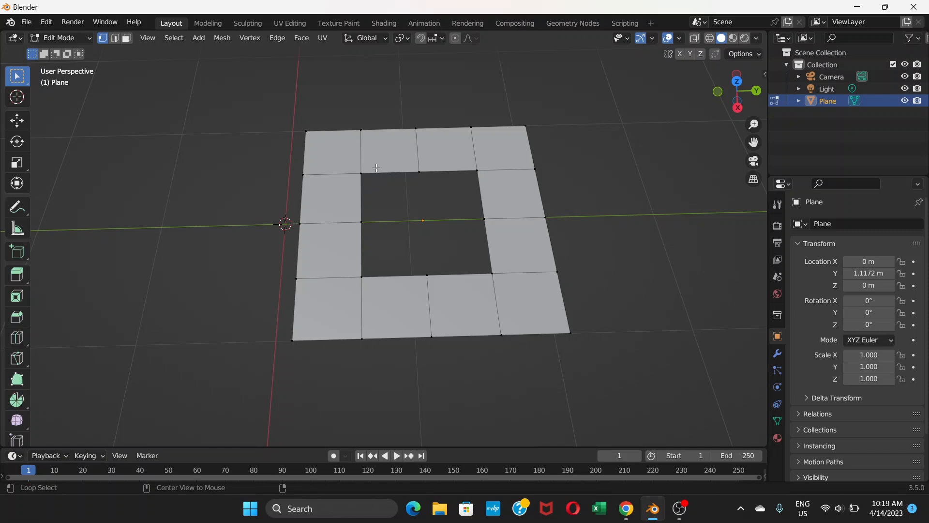
{"action": "mouse_move", "coordinate": [361, 175]}
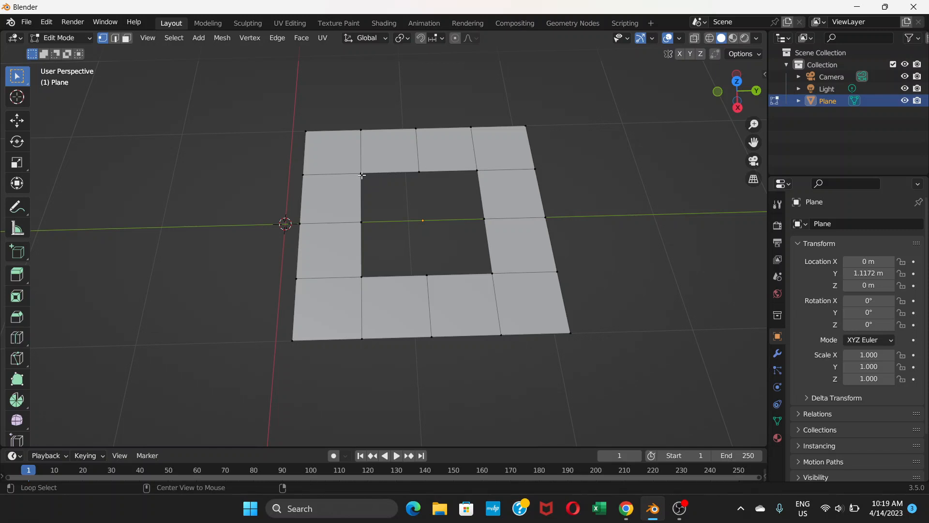
Loop-select the inner border edges of the square hole, reselecting after a clear
{"action": "left_click", "coordinate": [332, 174]}
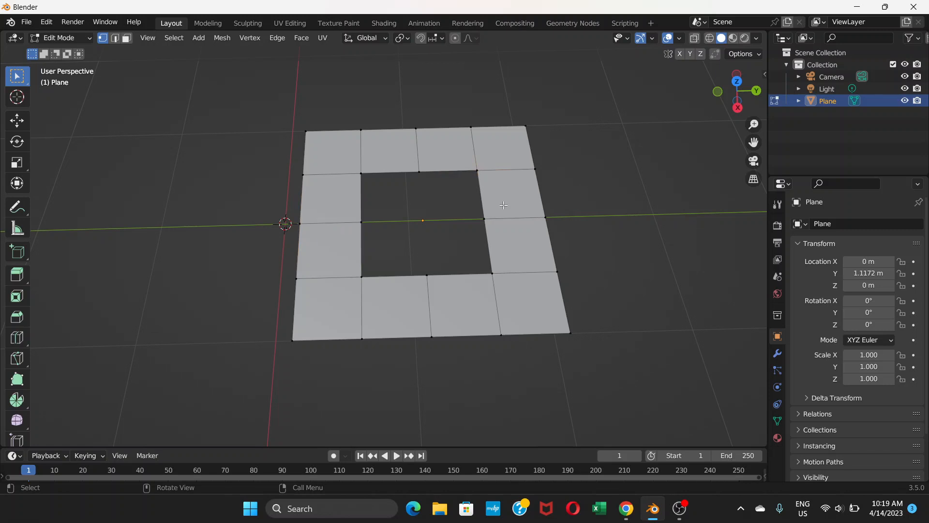
{"action": "mouse_move", "coordinate": [365, 179]}
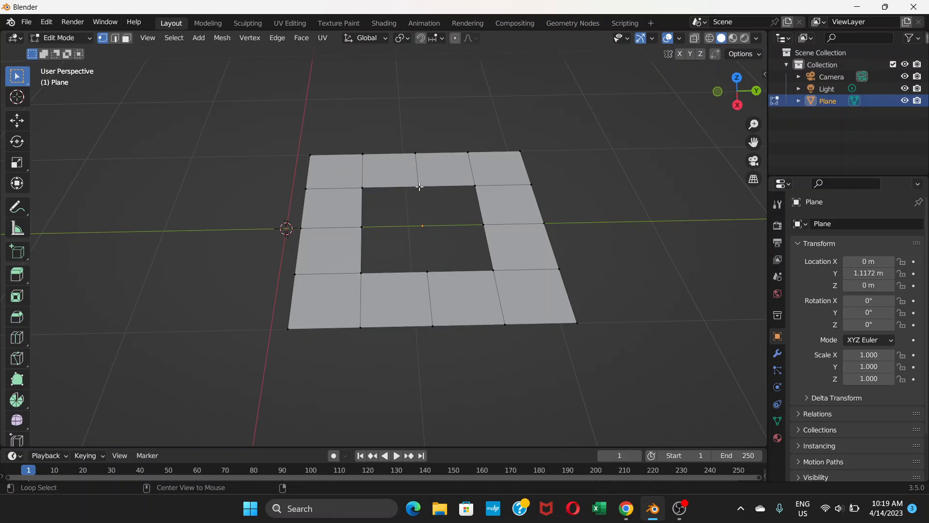
{"action": "mouse_move", "coordinate": [441, 195]}
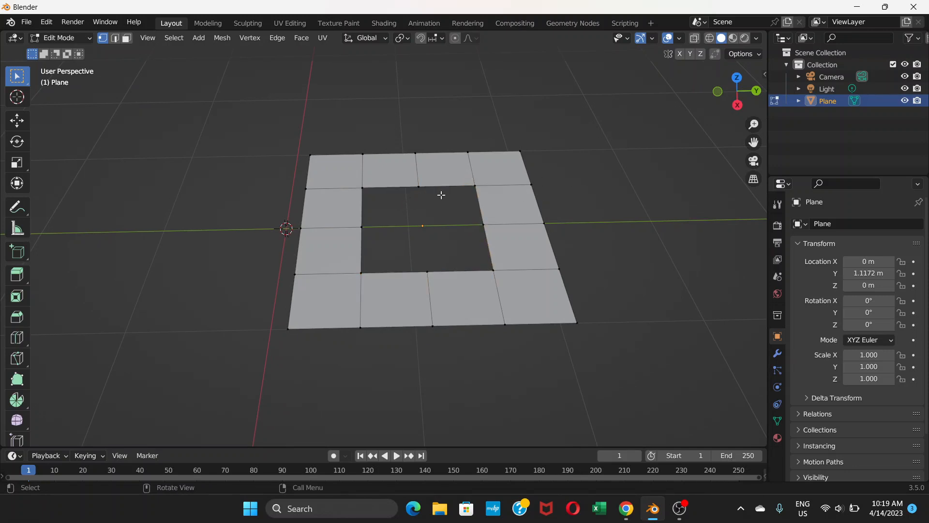
{"action": "mouse_move", "coordinate": [419, 187]}
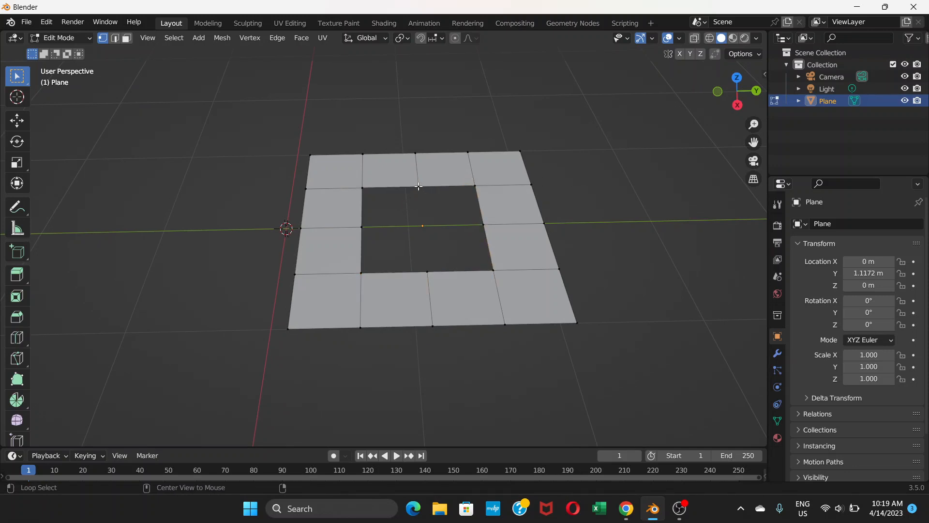
{"action": "left_click", "coordinate": [418, 169]}
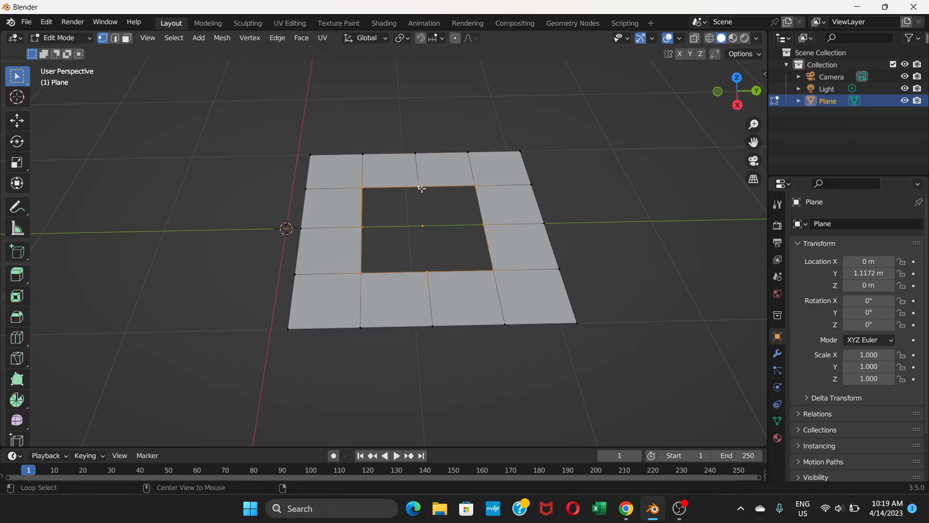
{"action": "left_click", "coordinate": [203, 130]}
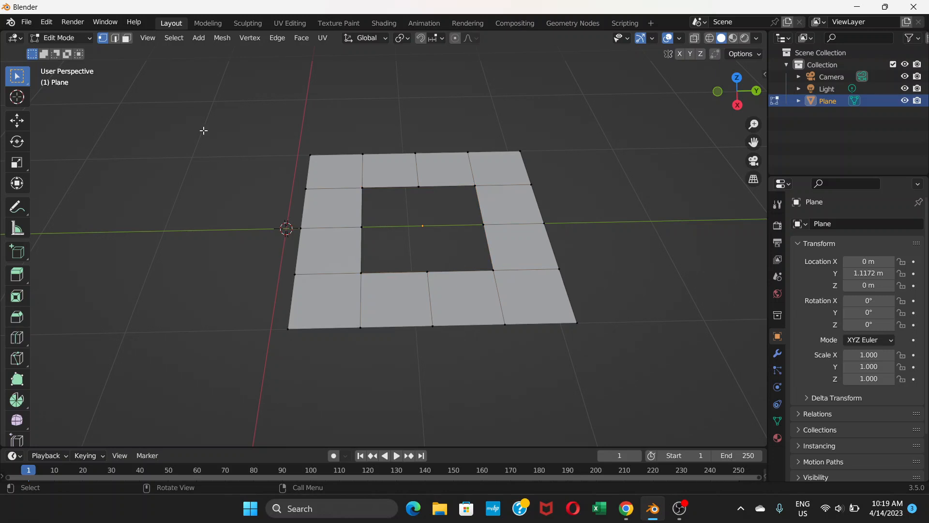
{"action": "mouse_move", "coordinate": [453, 204]}
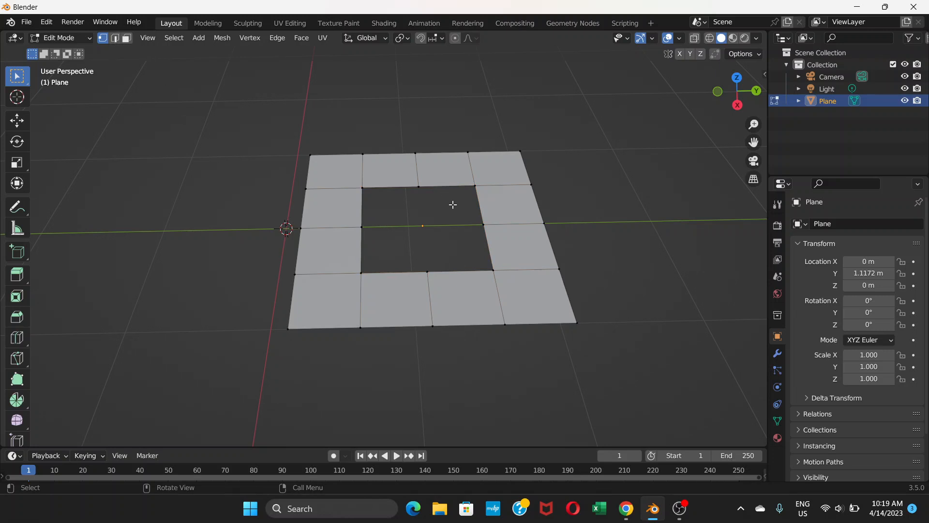
{"action": "mouse_move", "coordinate": [439, 187]}
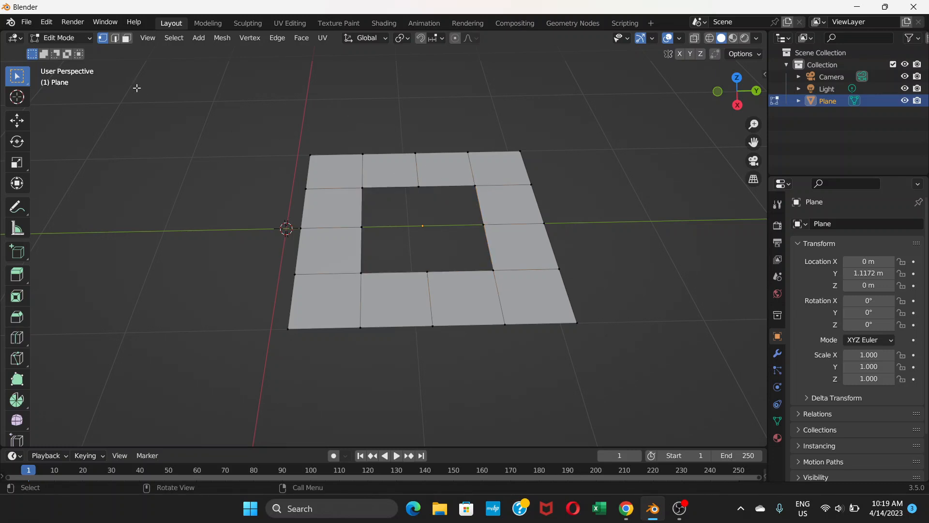
{"action": "mouse_move", "coordinate": [427, 177]}
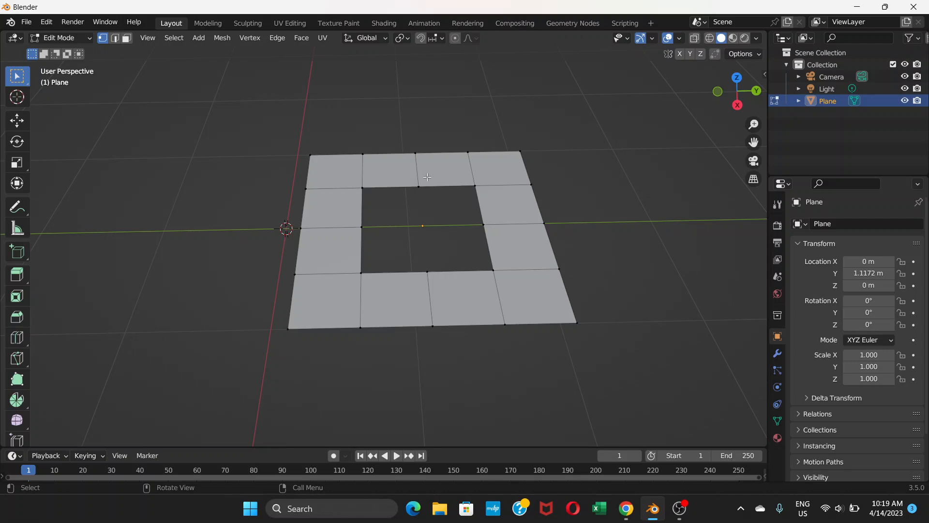
{"action": "mouse_move", "coordinate": [435, 185]}
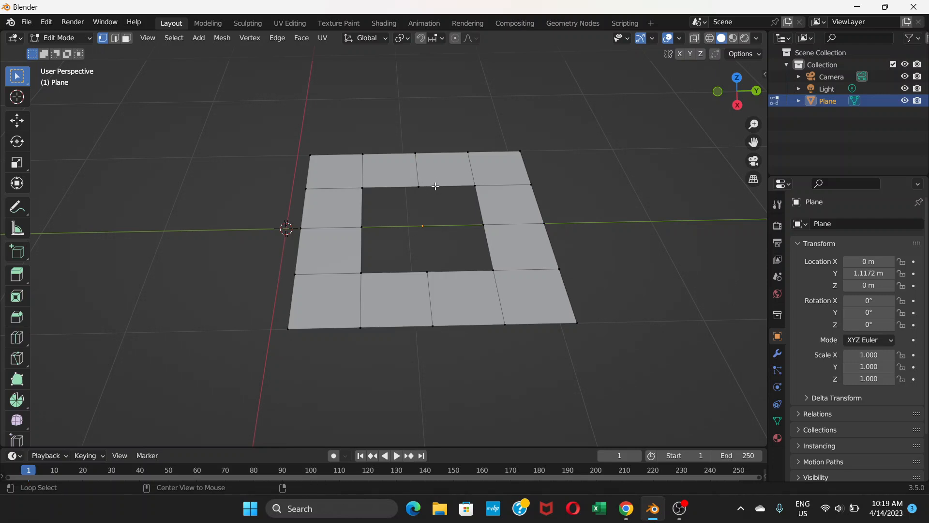
{"action": "left_click", "coordinate": [436, 185]}
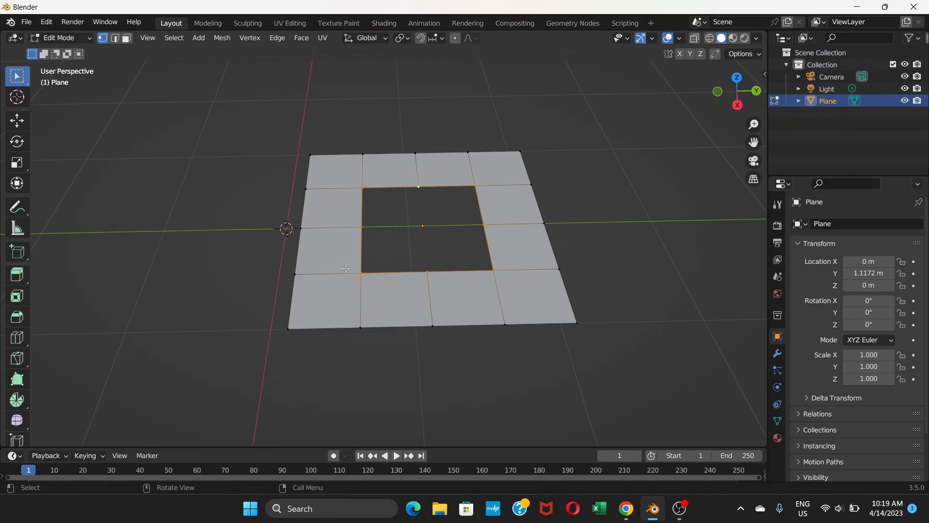
{"action": "mouse_move", "coordinate": [455, 200]}
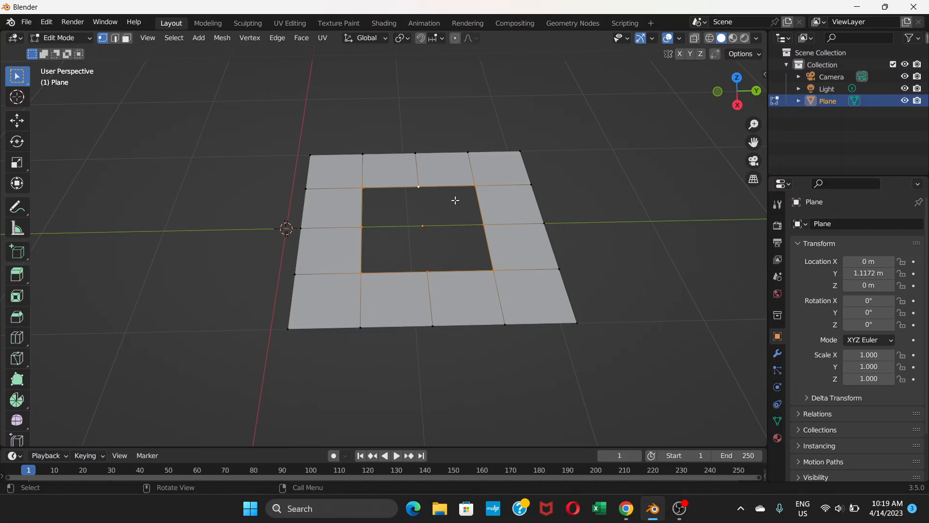
{"action": "mouse_move", "coordinate": [480, 217]}
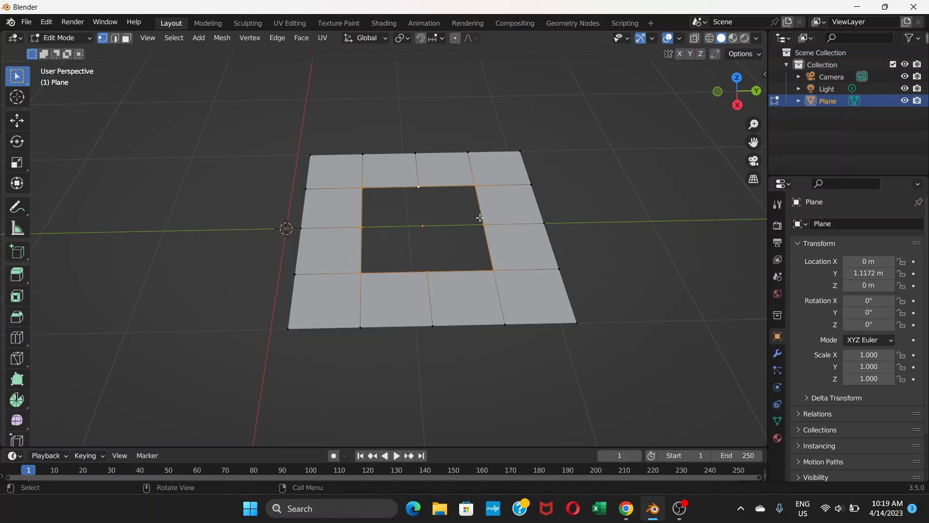
{"action": "mouse_move", "coordinate": [427, 230]}
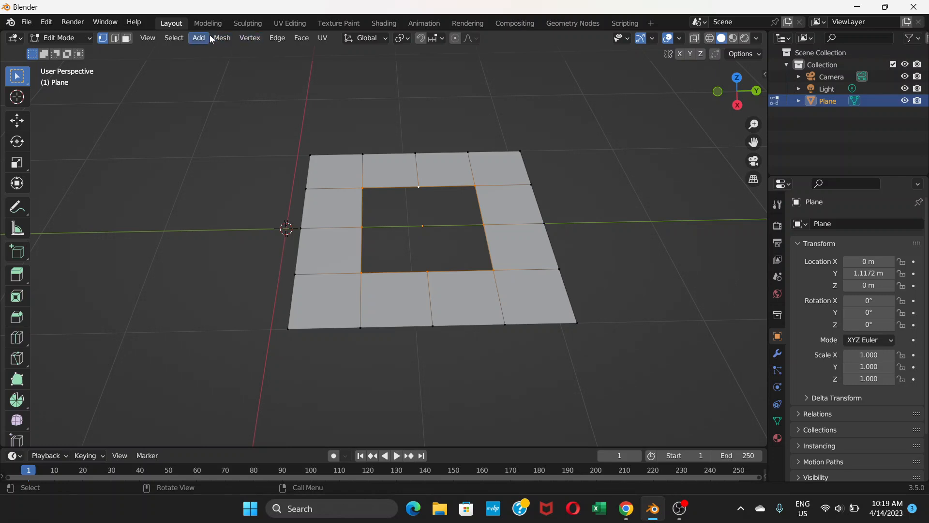
{"action": "mouse_move", "coordinate": [221, 38]}
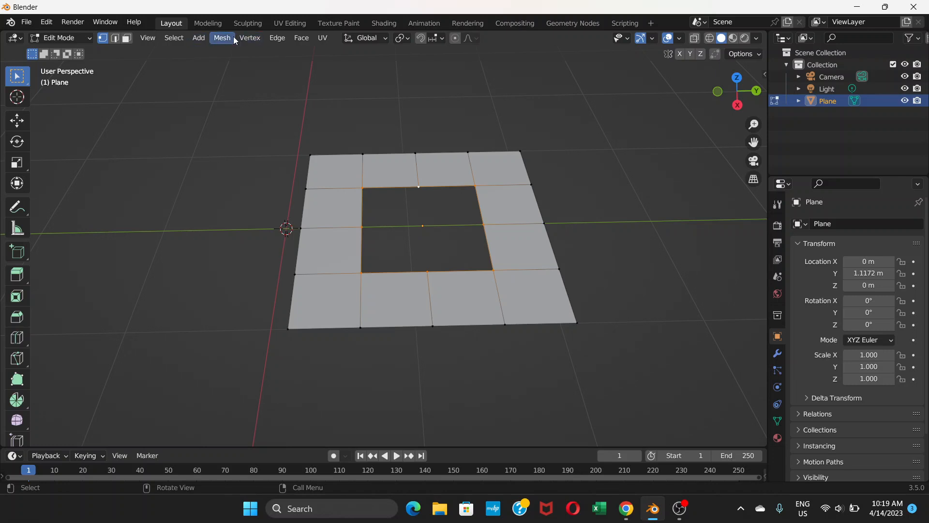
Round the hole's edge loop with To Sphere at factor 1
{"action": "left_click", "coordinate": [221, 37]}
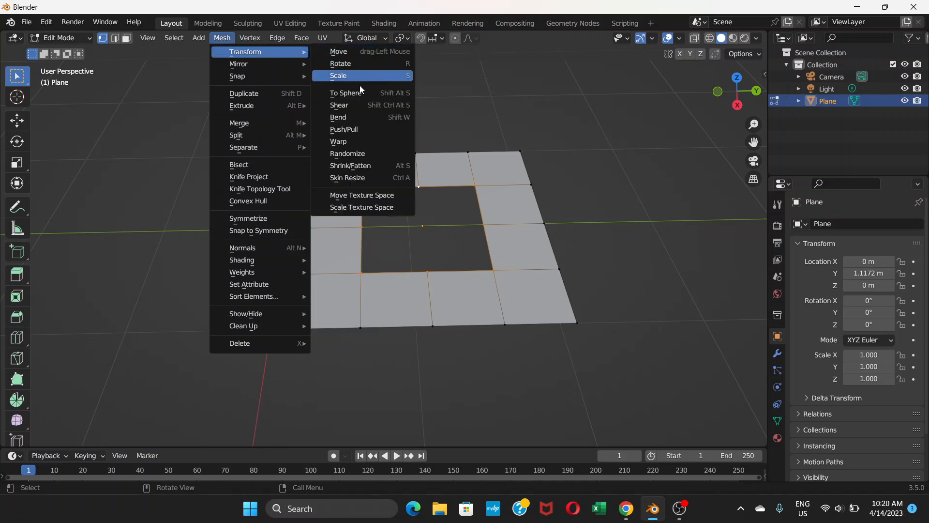
{"action": "mouse_move", "coordinate": [345, 93]}
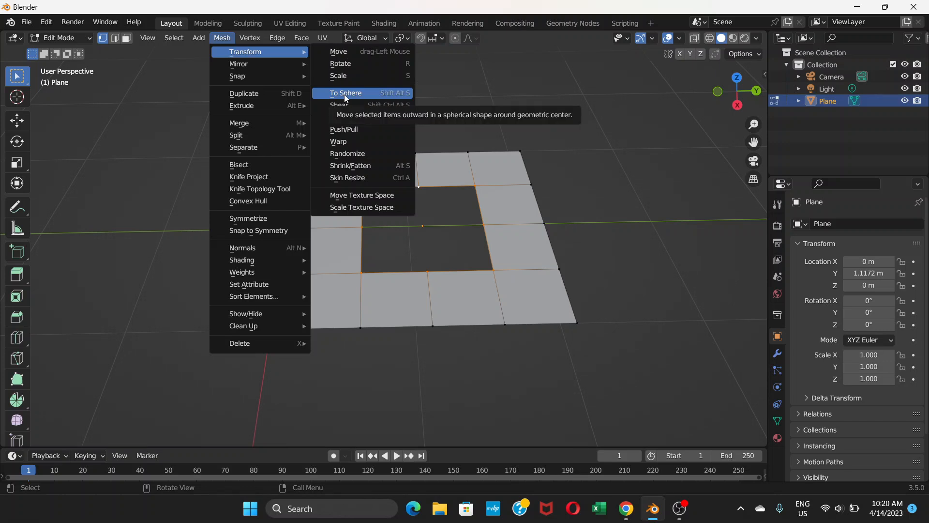
{"action": "mouse_move", "coordinate": [380, 98]}
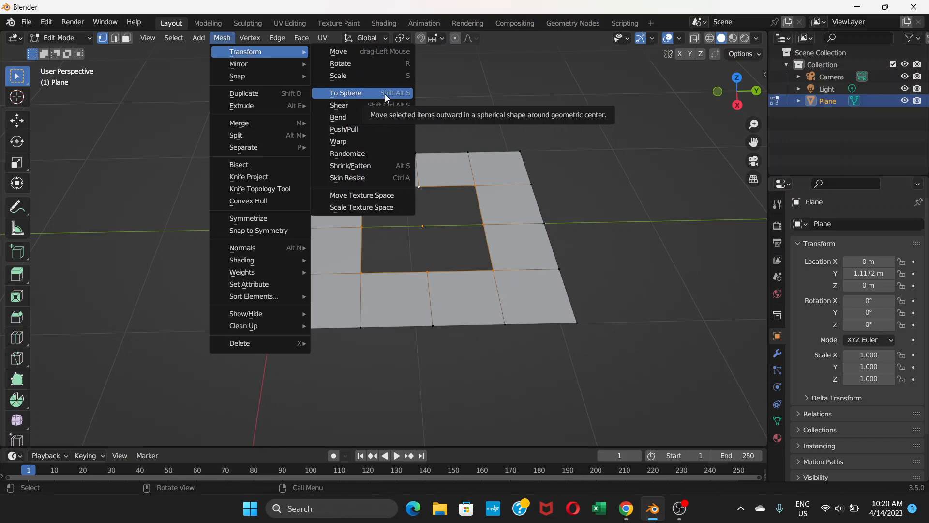
{"action": "mouse_move", "coordinate": [380, 96]}
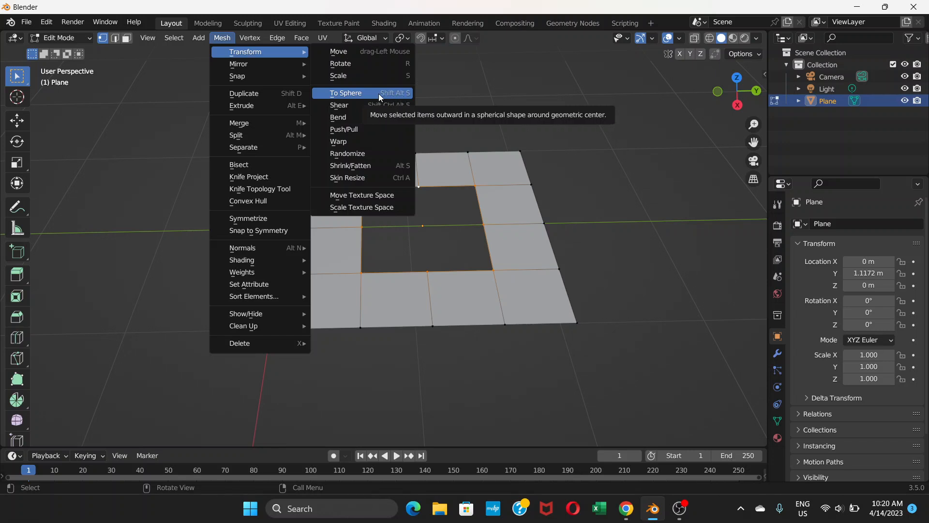
{"action": "left_click", "coordinate": [345, 93]}
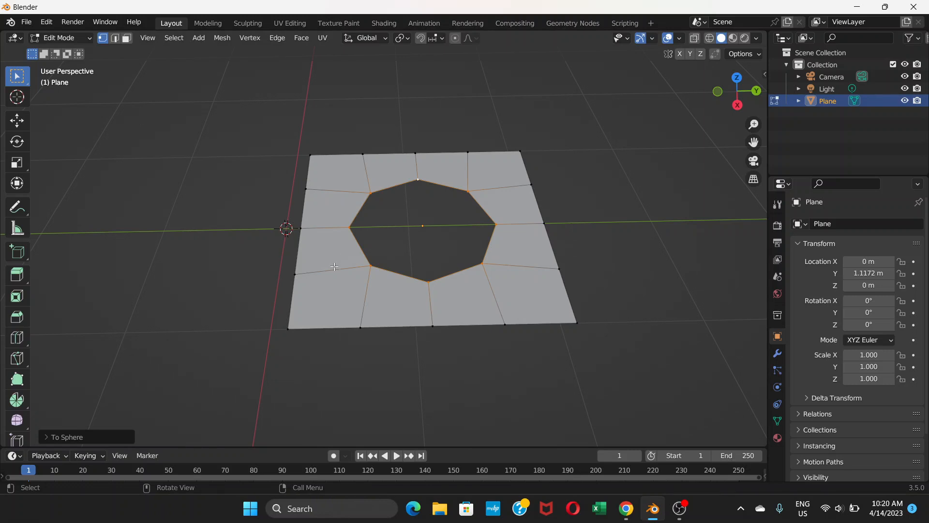
{"action": "mouse_move", "coordinate": [120, 455]}
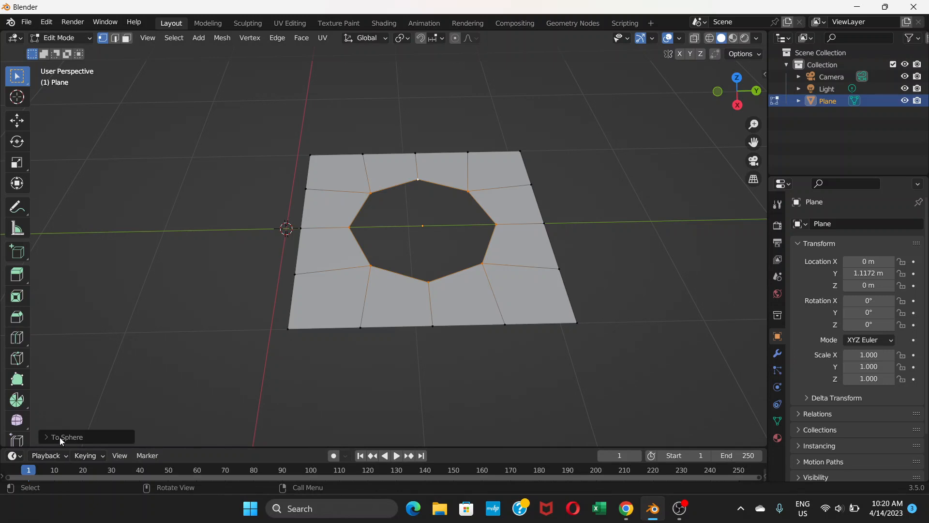
{"action": "left_click", "coordinate": [65, 436]}
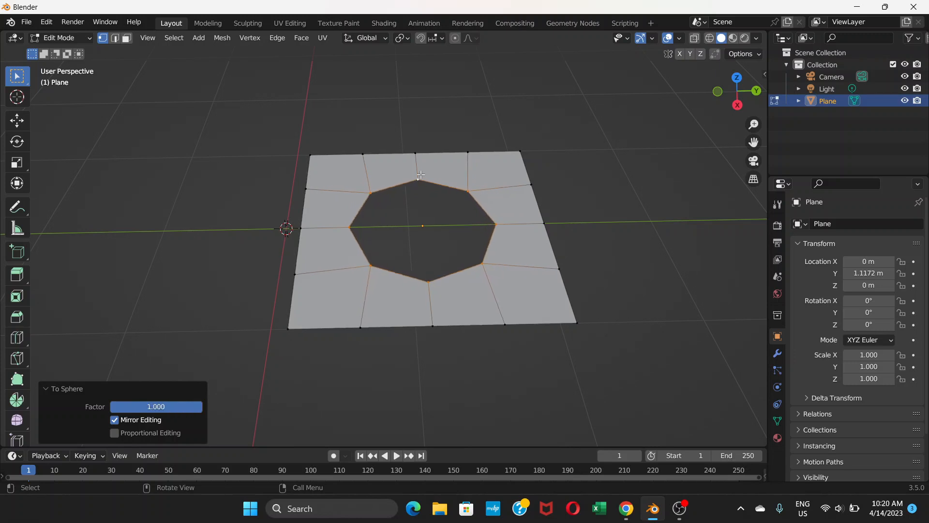
{"action": "mouse_move", "coordinate": [34, 45]}
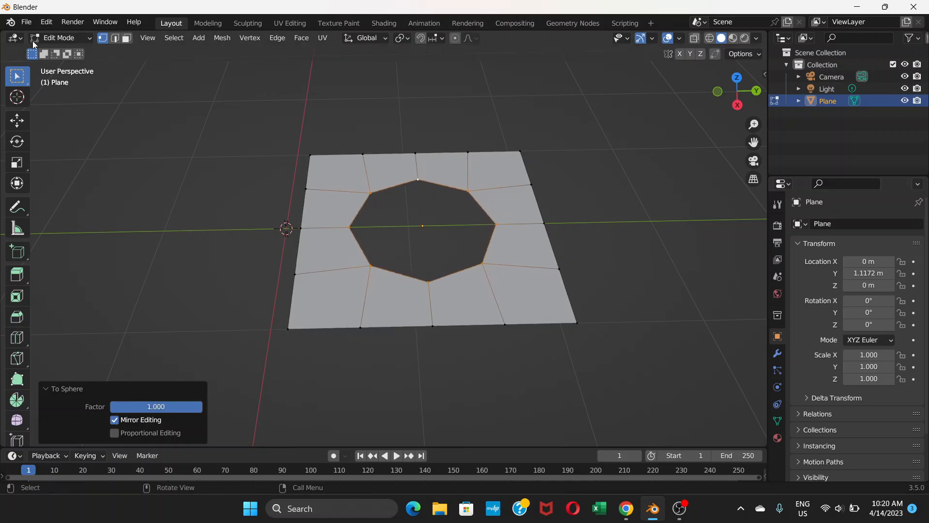
In Object Mode, add a Solidify modifier with -0.12 m thickness
{"action": "left_click", "coordinate": [59, 38]}
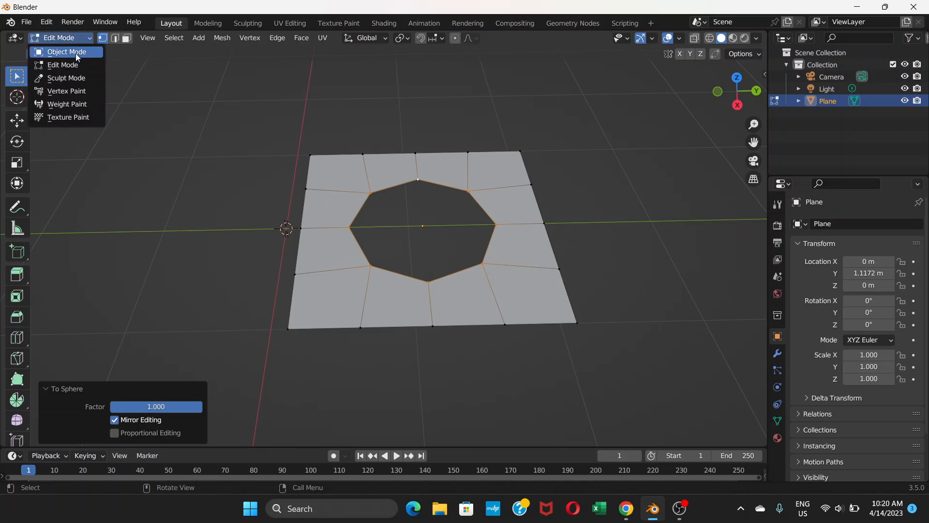
{"action": "left_click", "coordinate": [67, 52]}
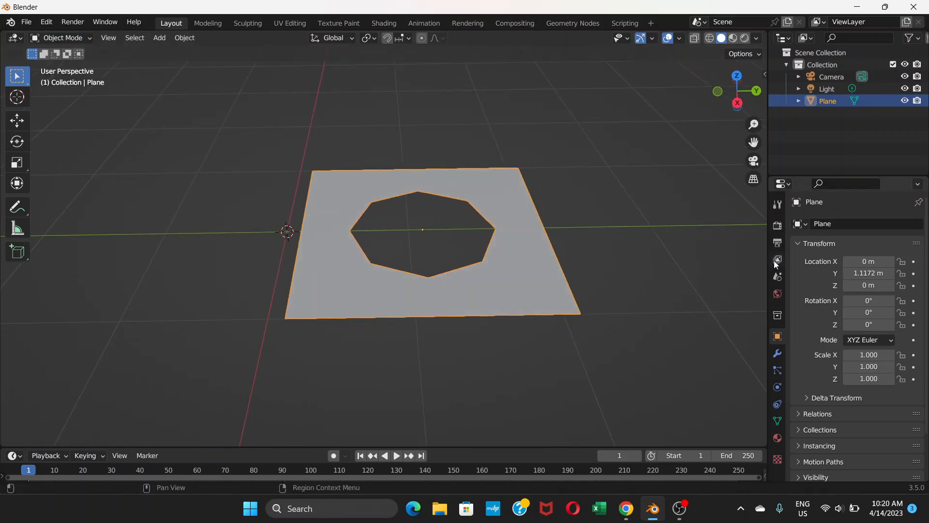
{"action": "mouse_move", "coordinate": [777, 354]}
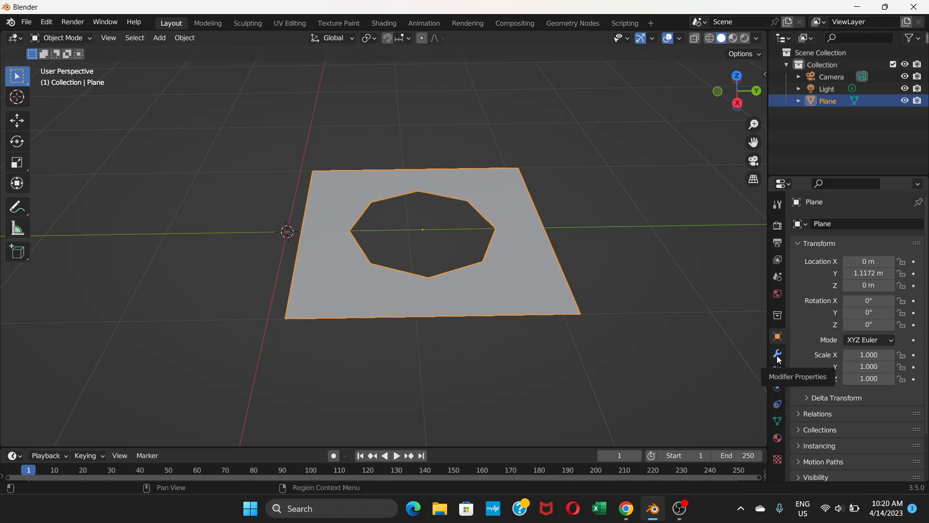
{"action": "left_click", "coordinate": [777, 353]}
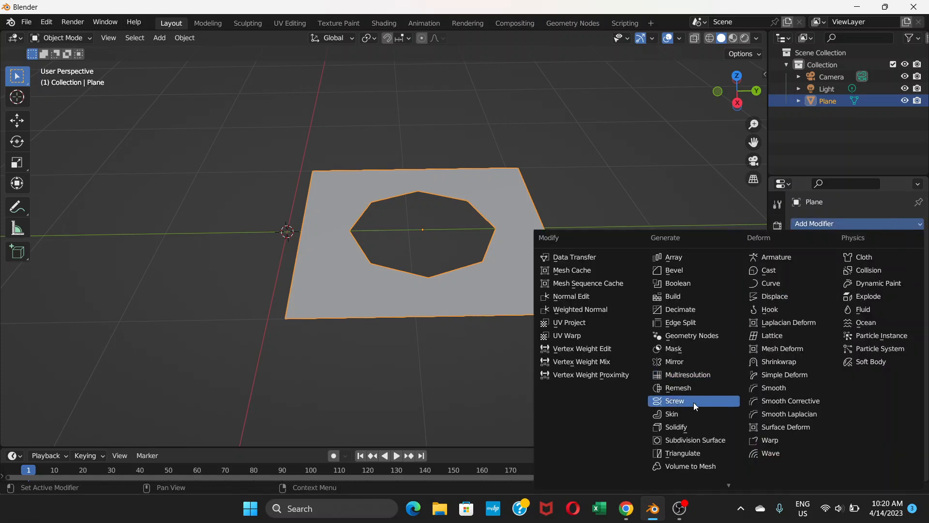
{"action": "mouse_move", "coordinate": [675, 427]}
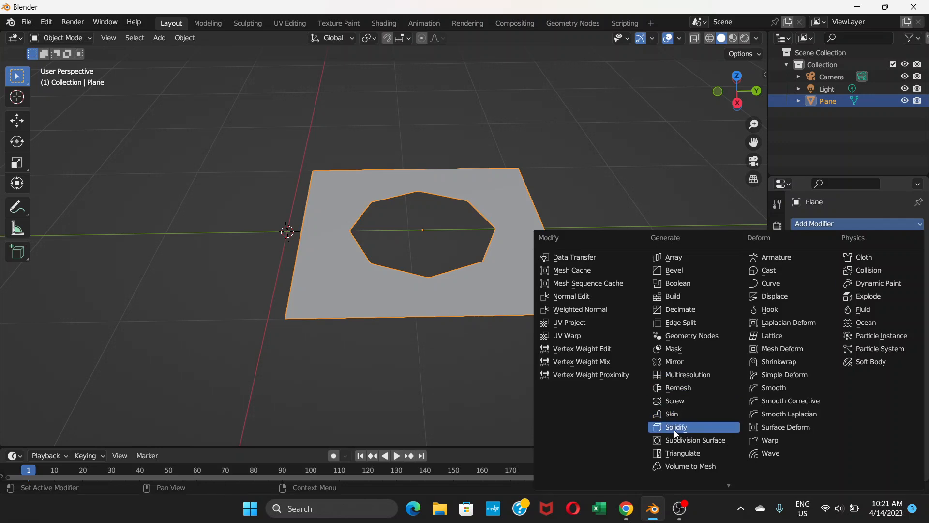
{"action": "left_click", "coordinate": [676, 427]}
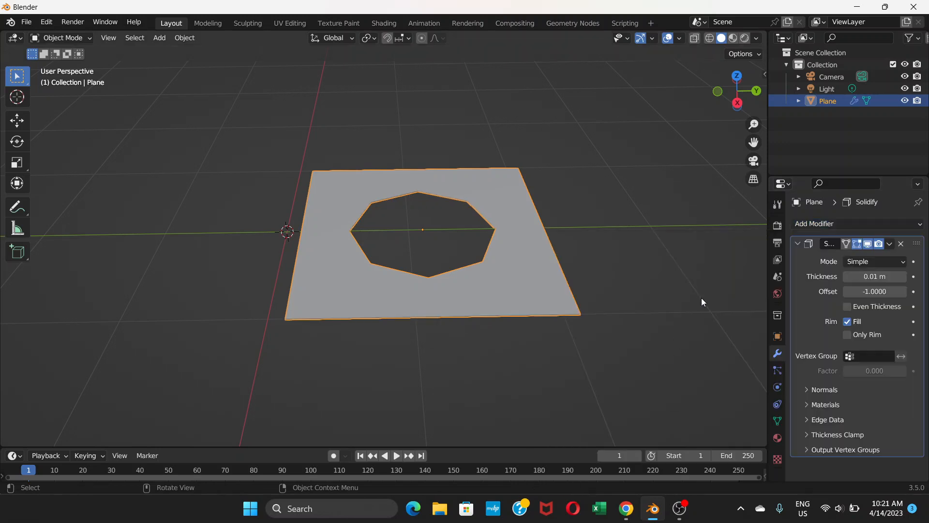
{"action": "mouse_move", "coordinate": [874, 277]}
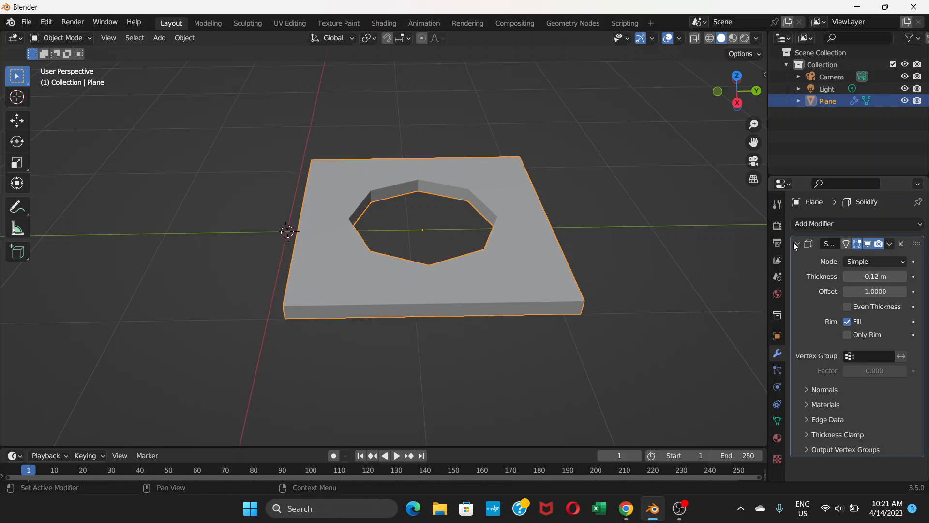
{"action": "left_click", "coordinate": [797, 243]}
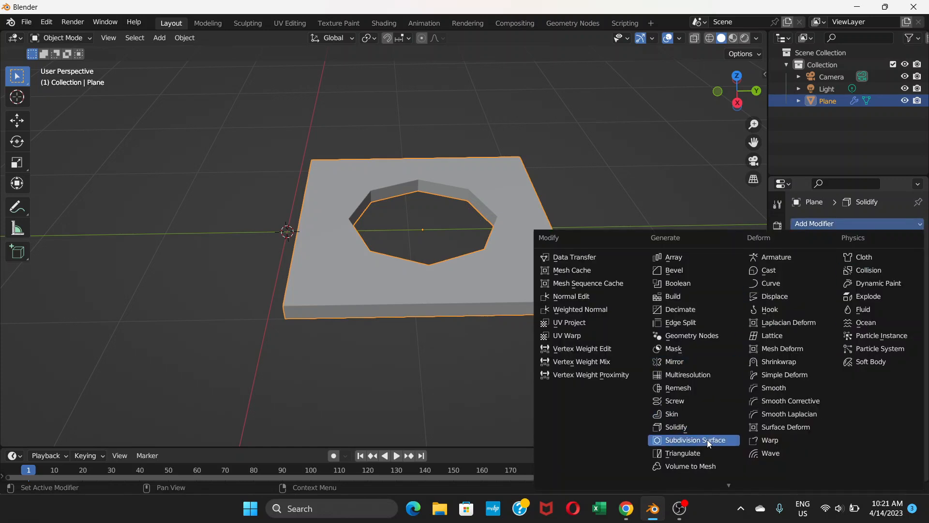
Add a Subdivision Surface modifier with viewport level 2 to the slab
{"action": "left_click", "coordinate": [697, 440]}
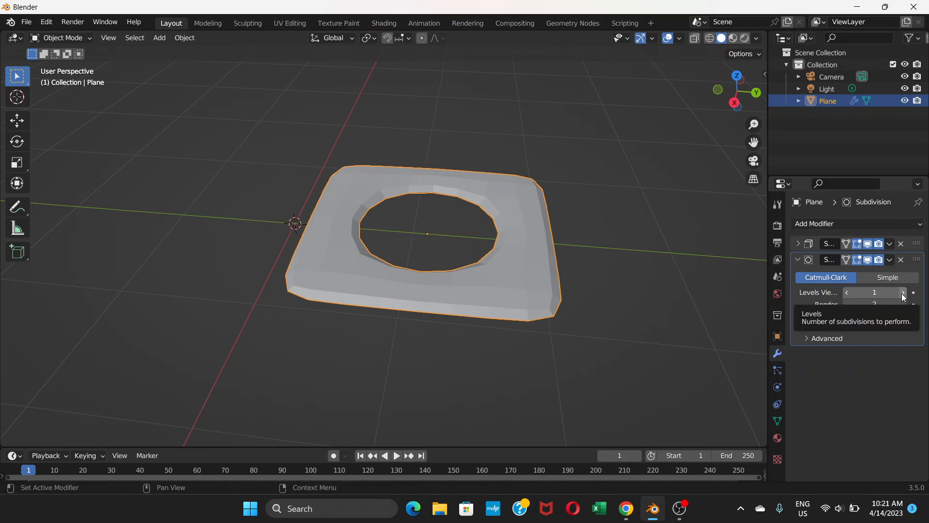
{"action": "left_click", "coordinate": [901, 293]}
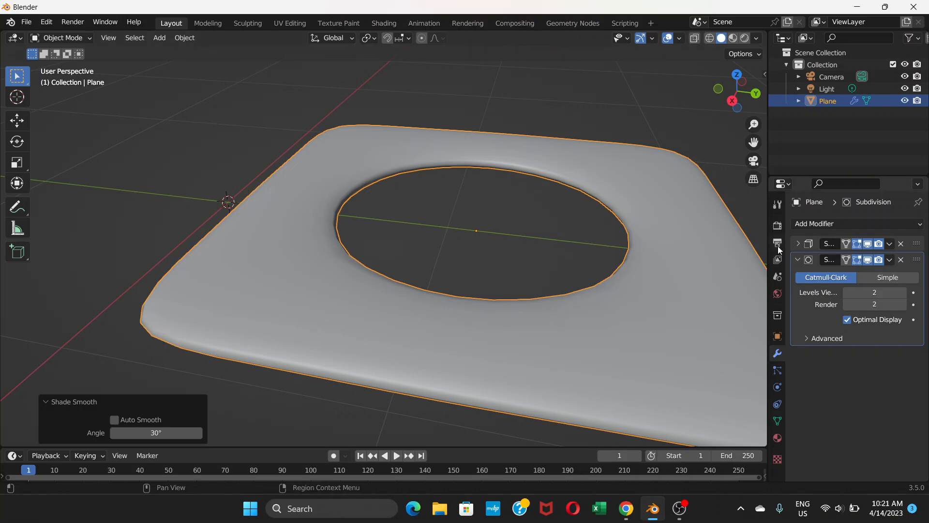
{"action": "left_click", "coordinate": [61, 37]}
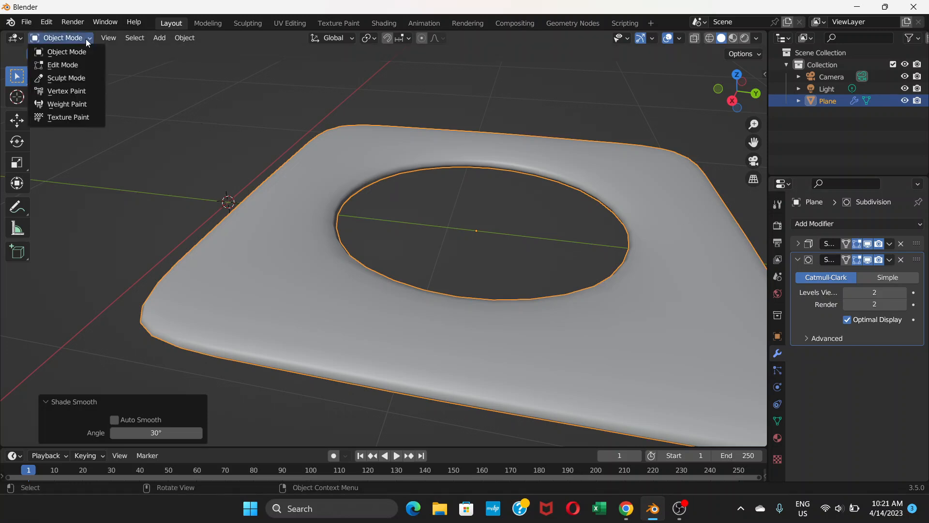
Apply the Solidify modifier, leaving only the level-2 Subdivision Surface
{"action": "left_click", "coordinate": [62, 65]}
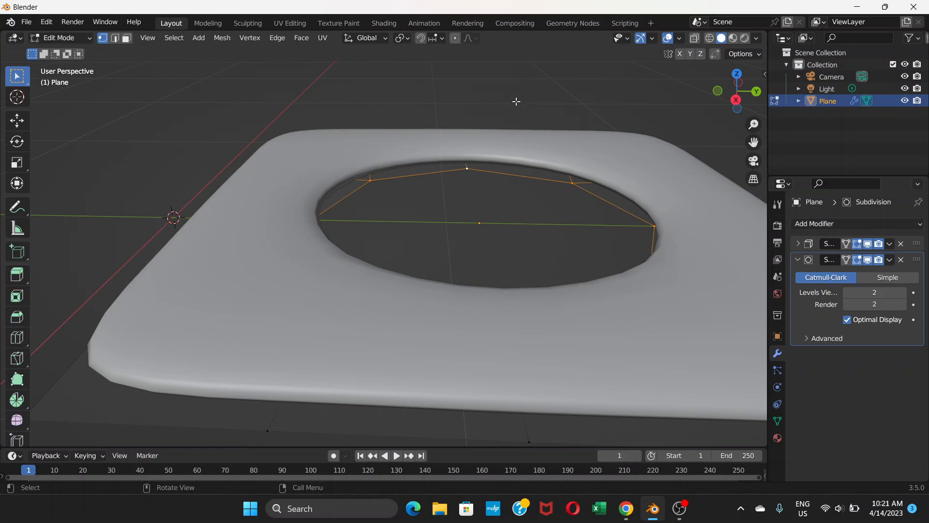
{"action": "mouse_move", "coordinate": [410, 167]}
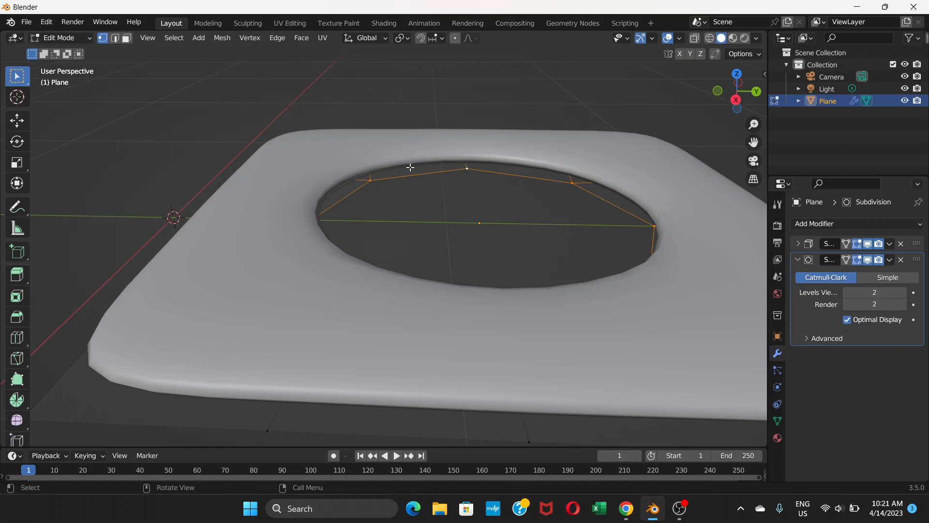
{"action": "mouse_move", "coordinate": [398, 180]}
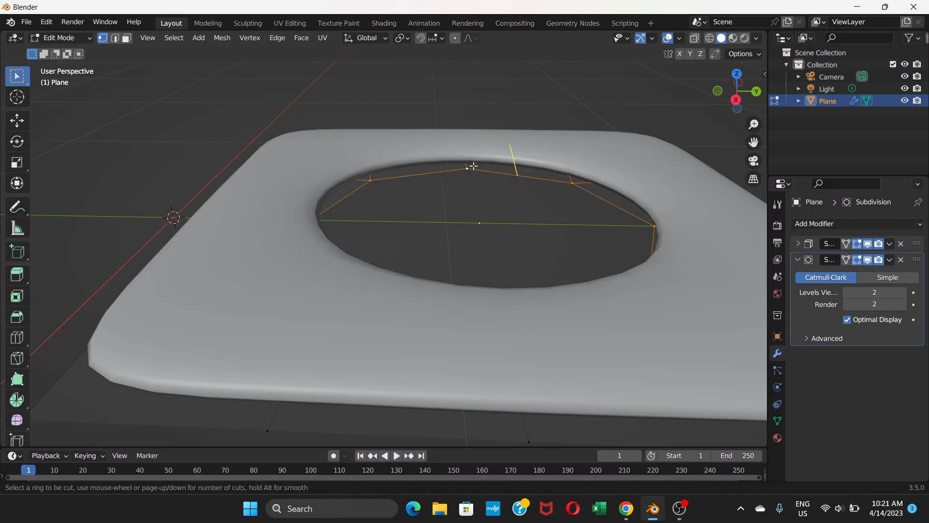
{"action": "mouse_move", "coordinate": [478, 152]}
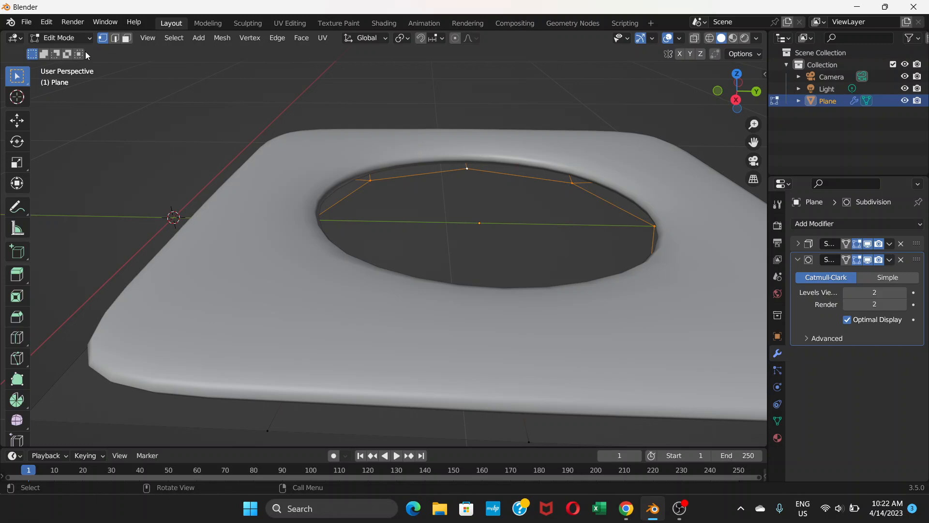
{"action": "key", "text": "Tab"}
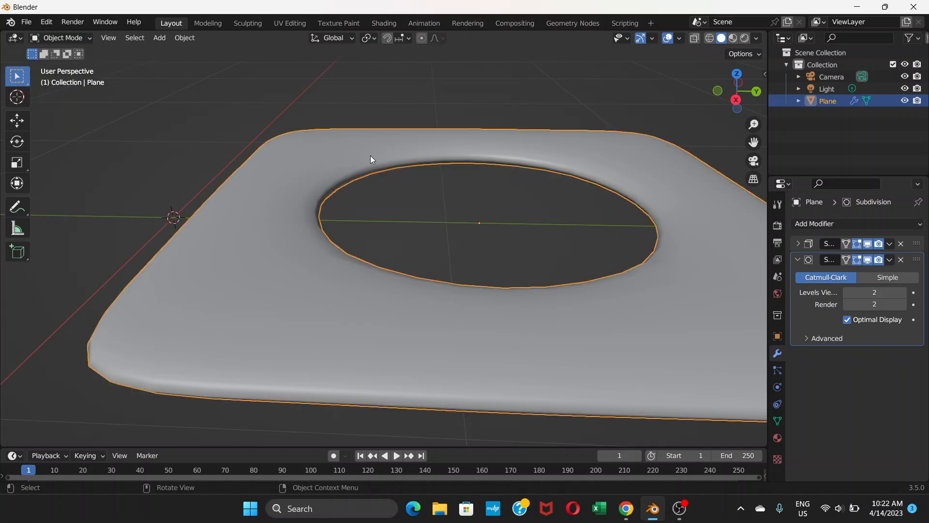
{"action": "left_click", "coordinate": [798, 244]}
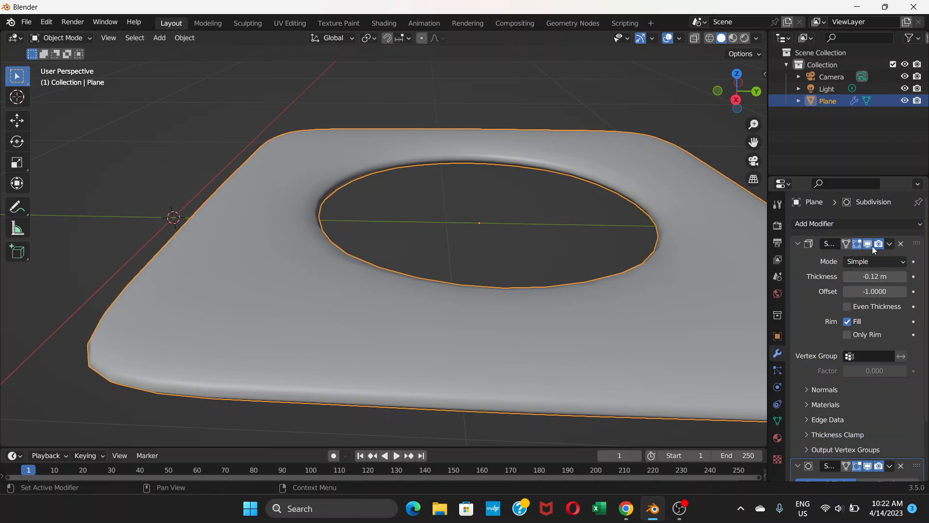
{"action": "left_click", "coordinate": [890, 244]}
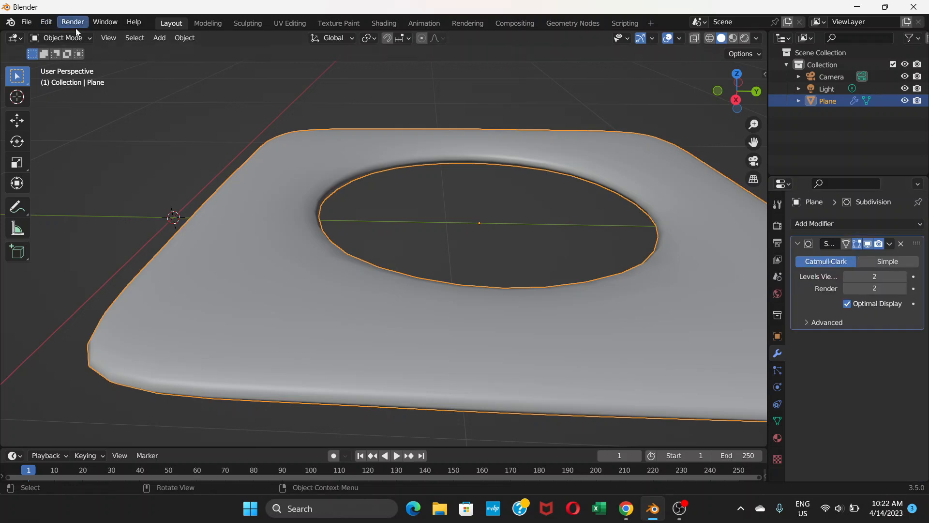
Add a loop cut slid tight against the hole's rim (factor -1), then exit Edit Mode
{"action": "key", "text": "Tab"}
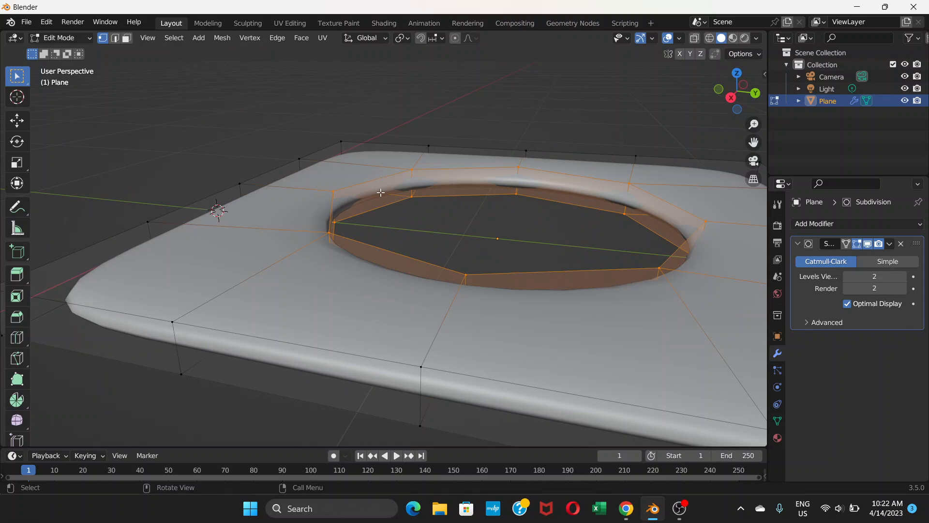
{"action": "mouse_move", "coordinate": [447, 214]}
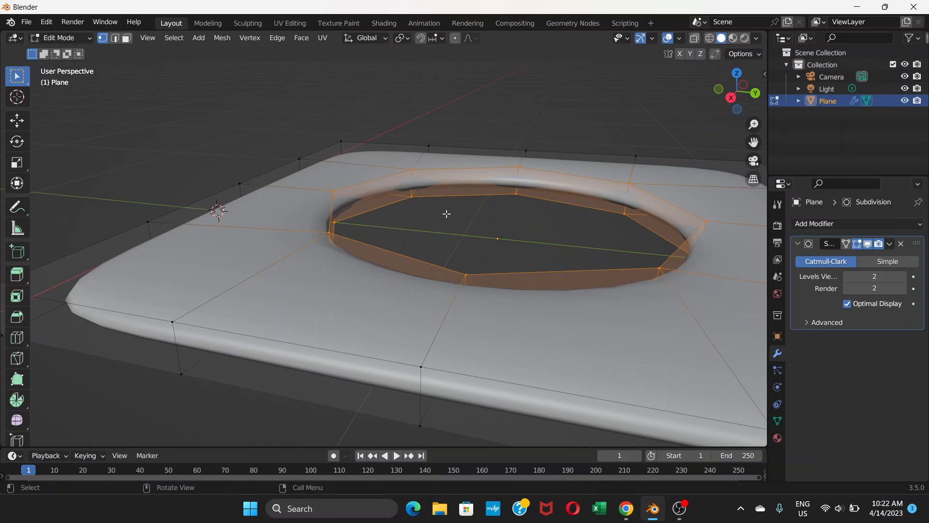
{"action": "mouse_move", "coordinate": [566, 219]}
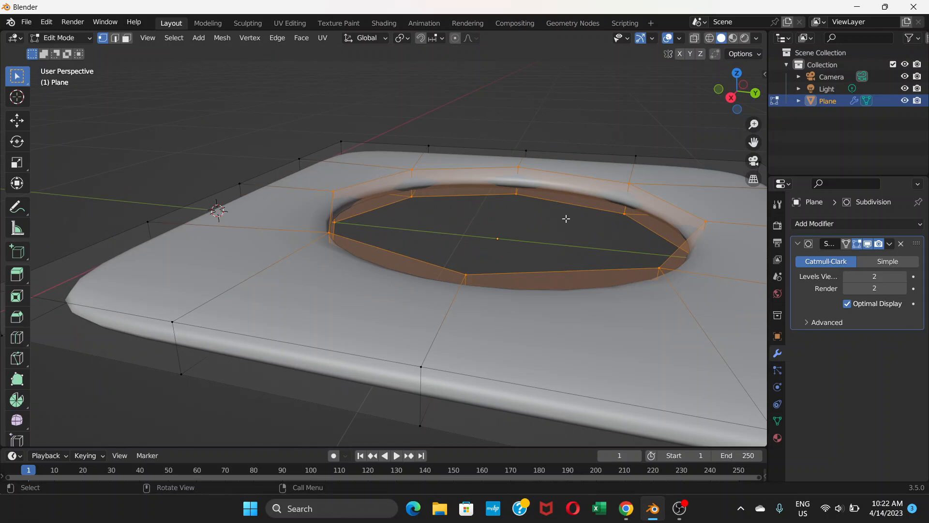
{"action": "mouse_move", "coordinate": [511, 231]}
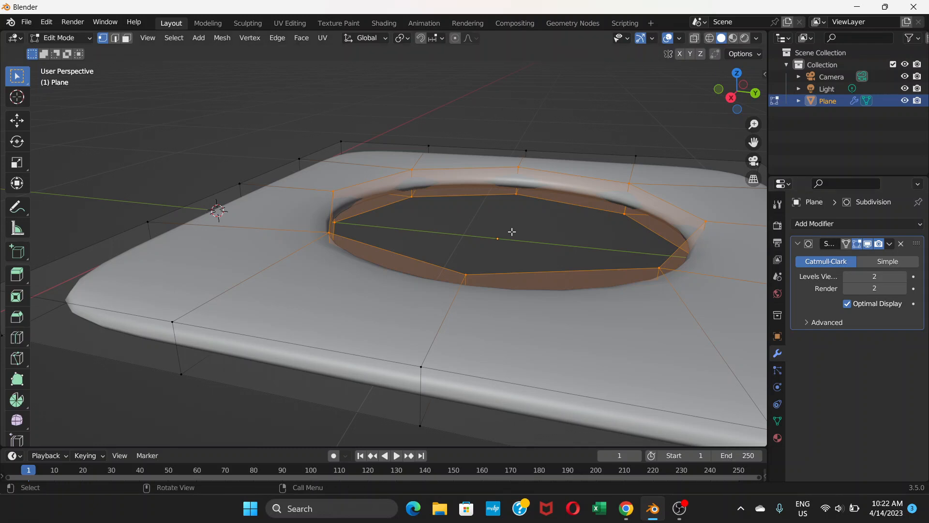
{"action": "mouse_move", "coordinate": [513, 224]}
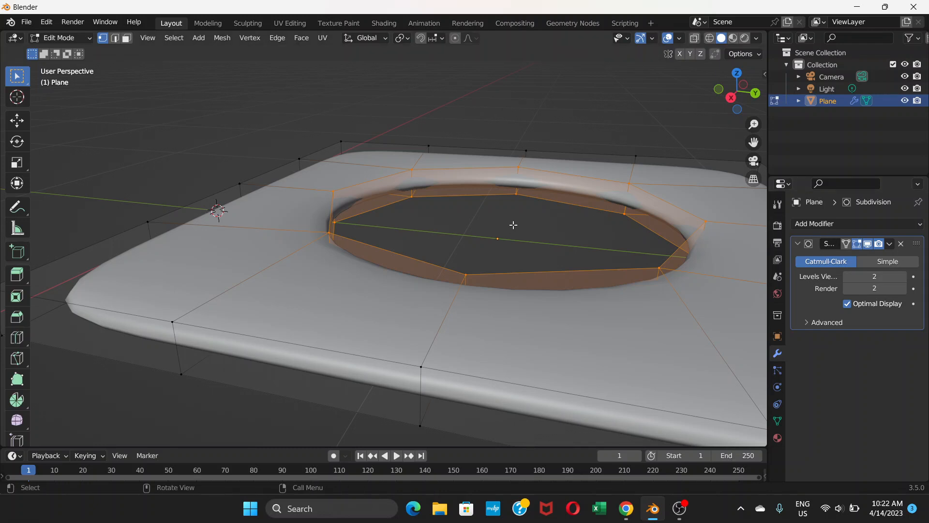
{"action": "mouse_move", "coordinate": [441, 194]}
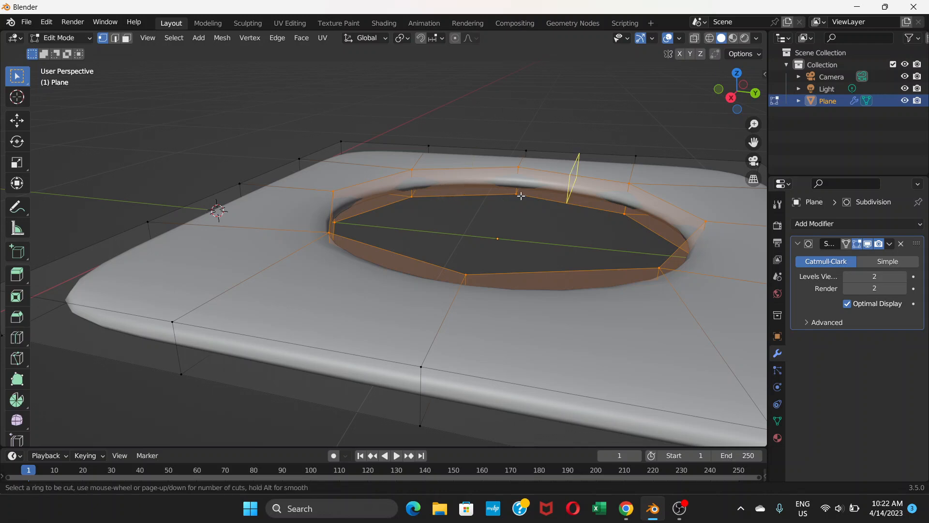
{"action": "mouse_move", "coordinate": [520, 180]}
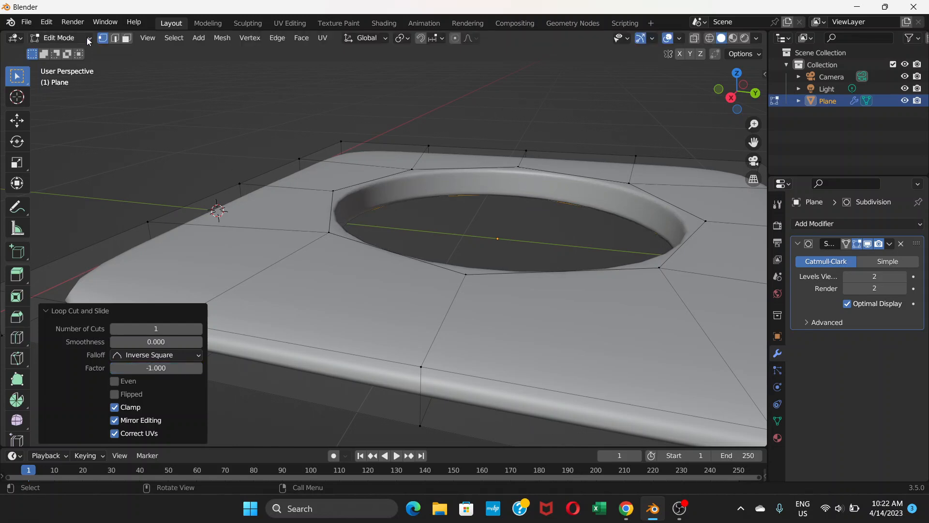
{"action": "key", "text": "Tab"}
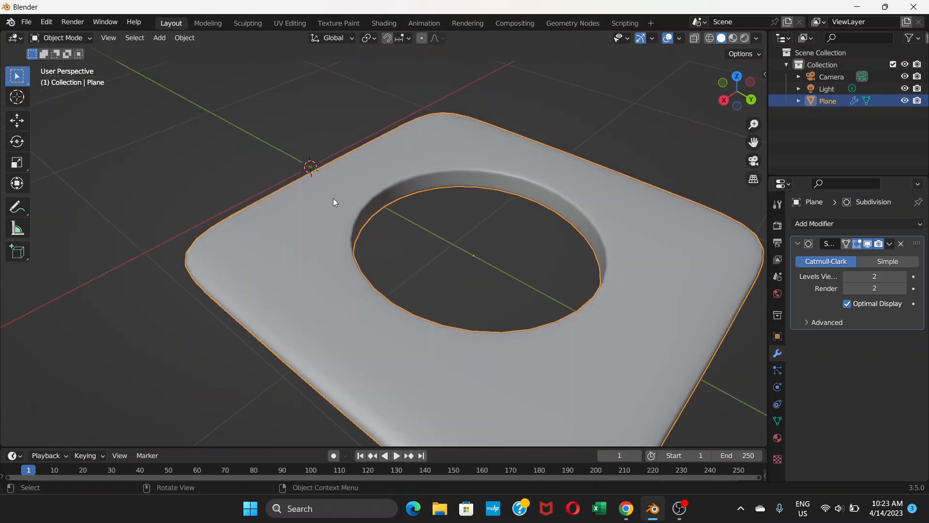
{"action": "mouse_move", "coordinate": [614, 283]}
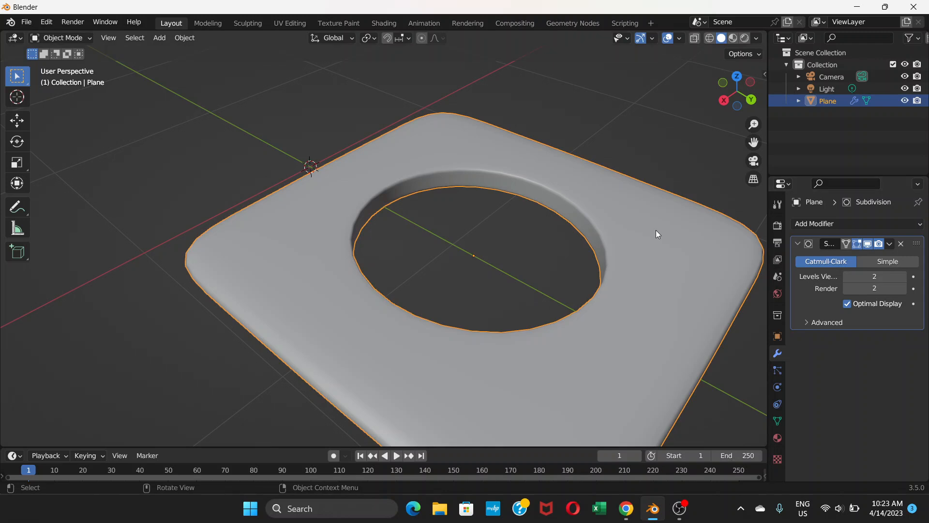
{"action": "mouse_move", "coordinate": [164, 165]}
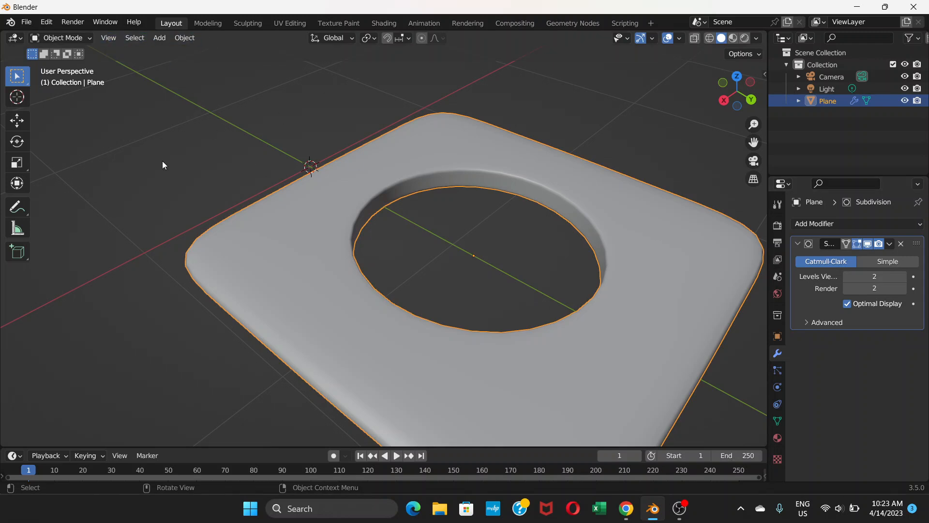
{"action": "mouse_move", "coordinate": [363, 155]}
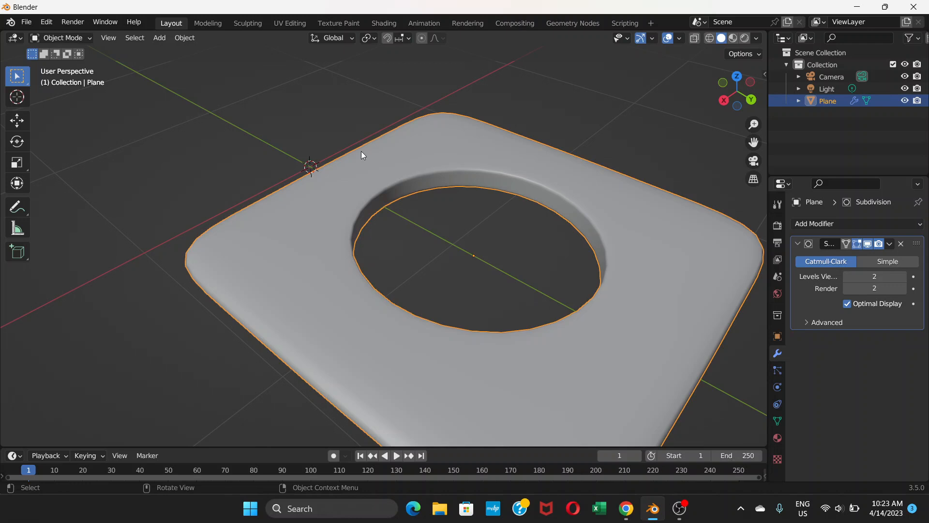
{"action": "mouse_move", "coordinate": [324, 195]}
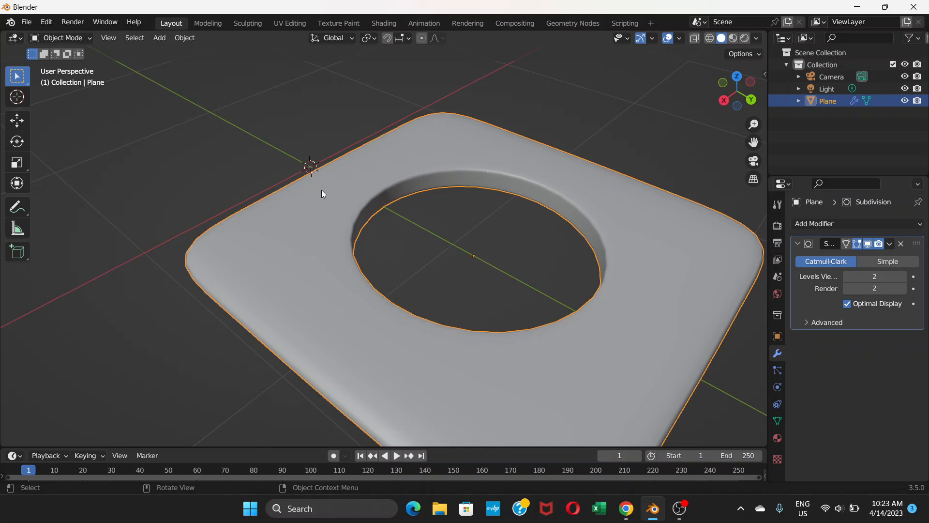
{"action": "mouse_move", "coordinate": [344, 216]}
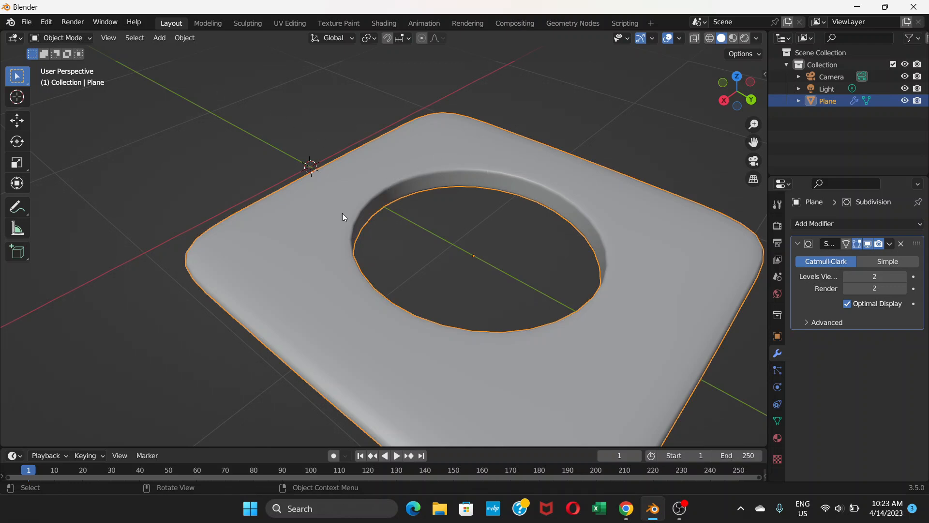
{"action": "mouse_move", "coordinate": [417, 235]}
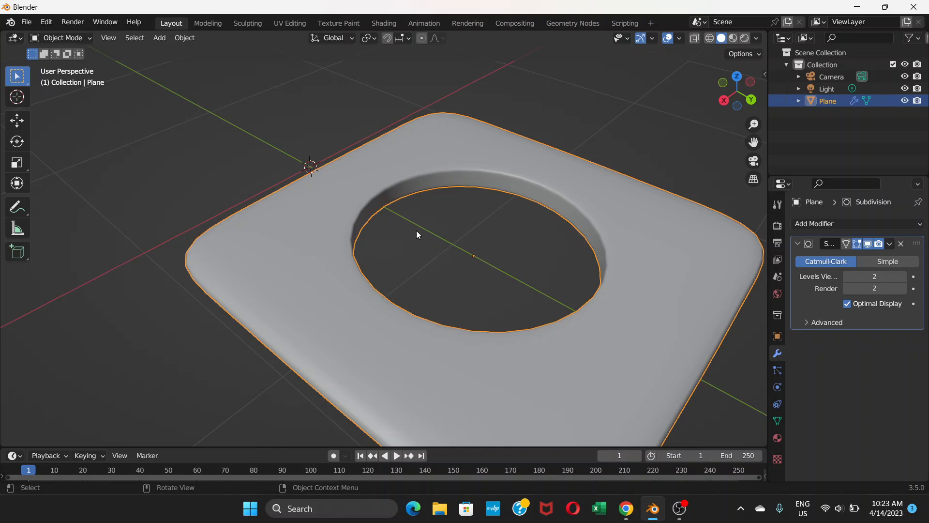
{"action": "mouse_move", "coordinate": [614, 265]}
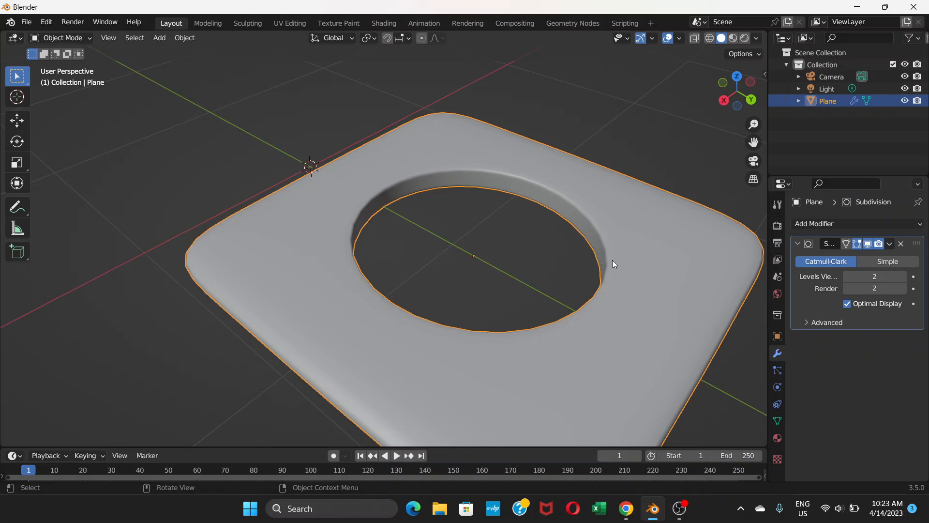
{"action": "key", "text": "alt+tab"}
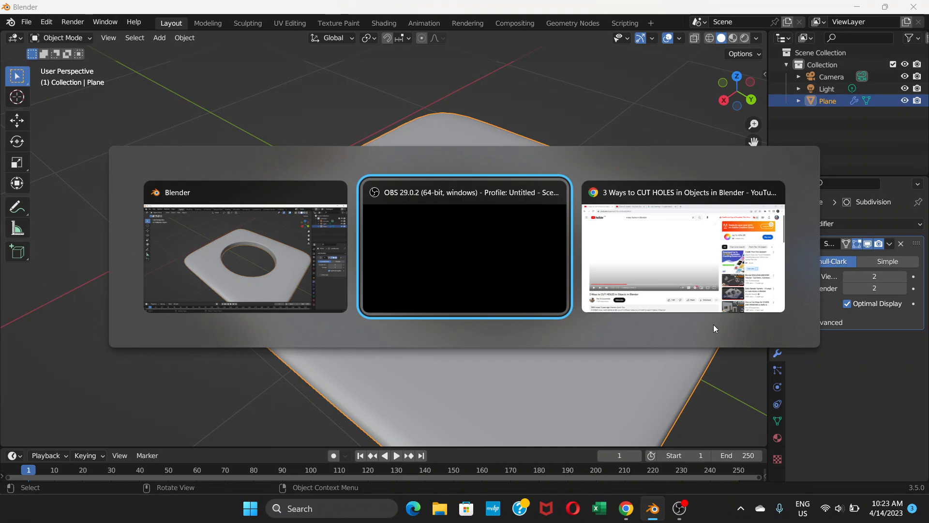